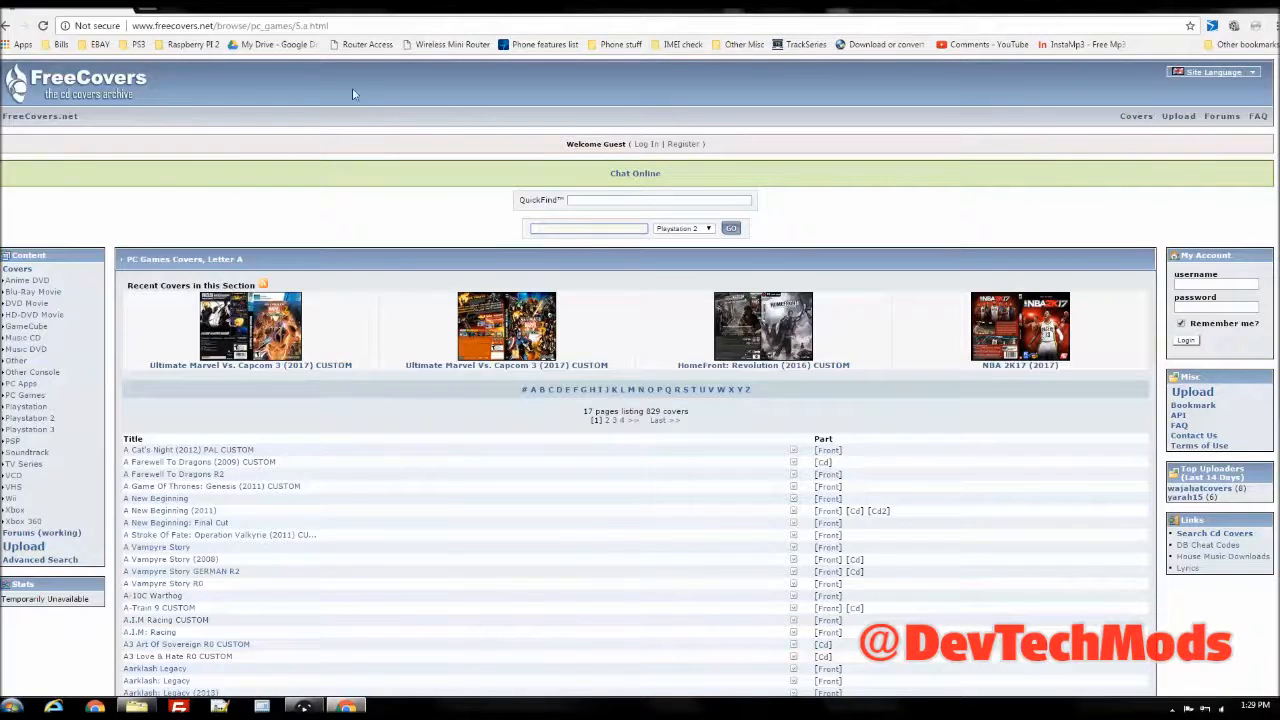
{"action": "mouse_move", "coordinate": [183, 54]}
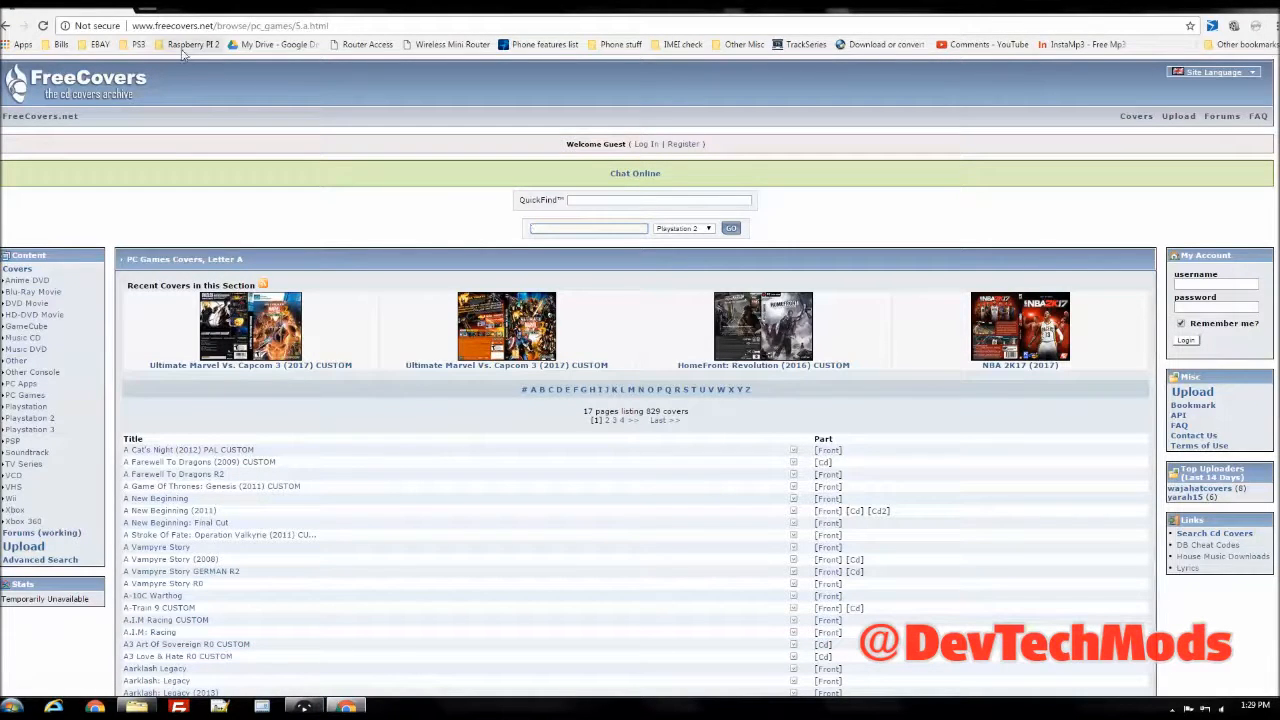
{"action": "mouse_move", "coordinate": [558, 221]}
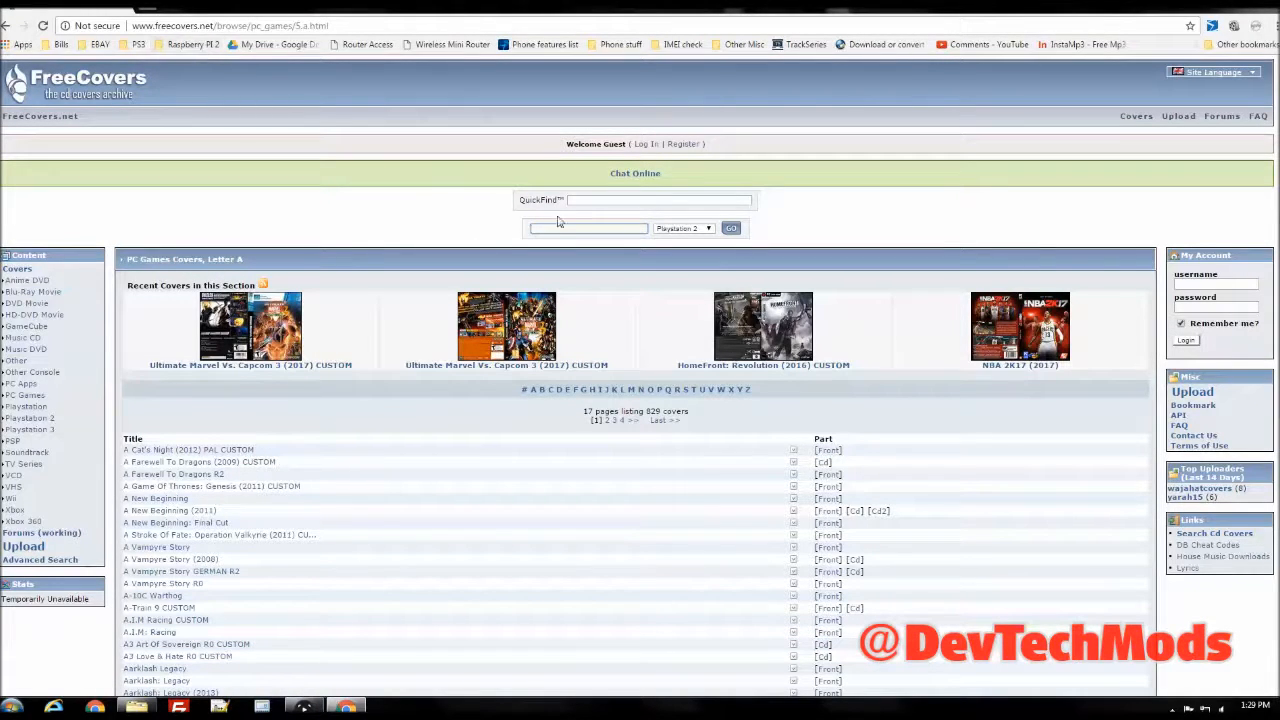
Run a 'street fighter' PlayStation 2 cover search and scroll through the matching titles
{"action": "left_click", "coordinate": [708, 228]}
{"action": "type", "text": "st"}
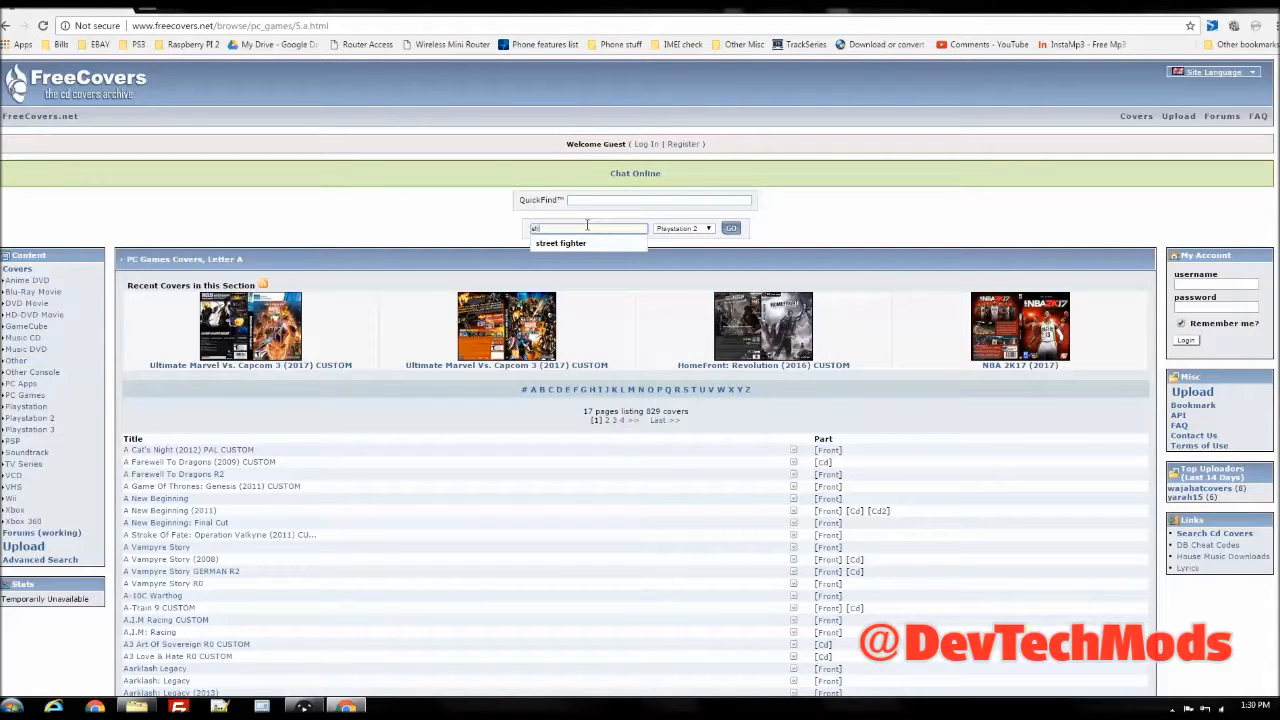
{"action": "left_click", "coordinate": [560, 243]}
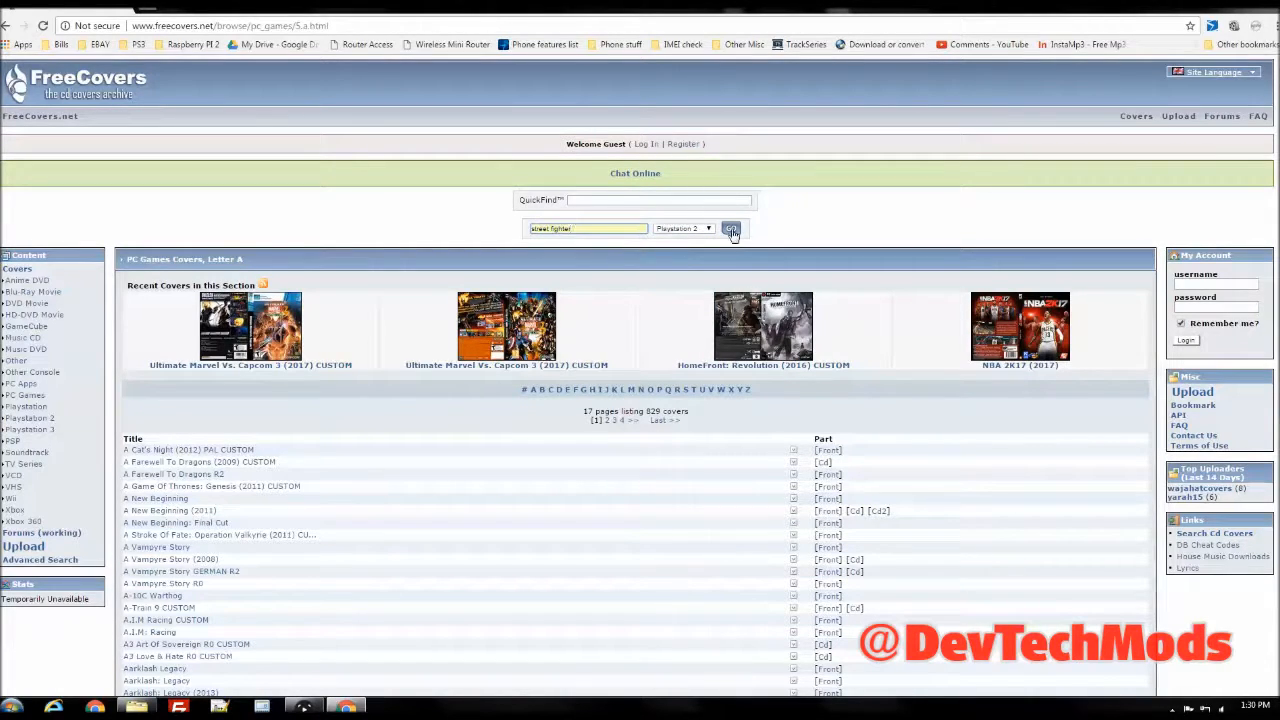
{"action": "left_click", "coordinate": [730, 232]}
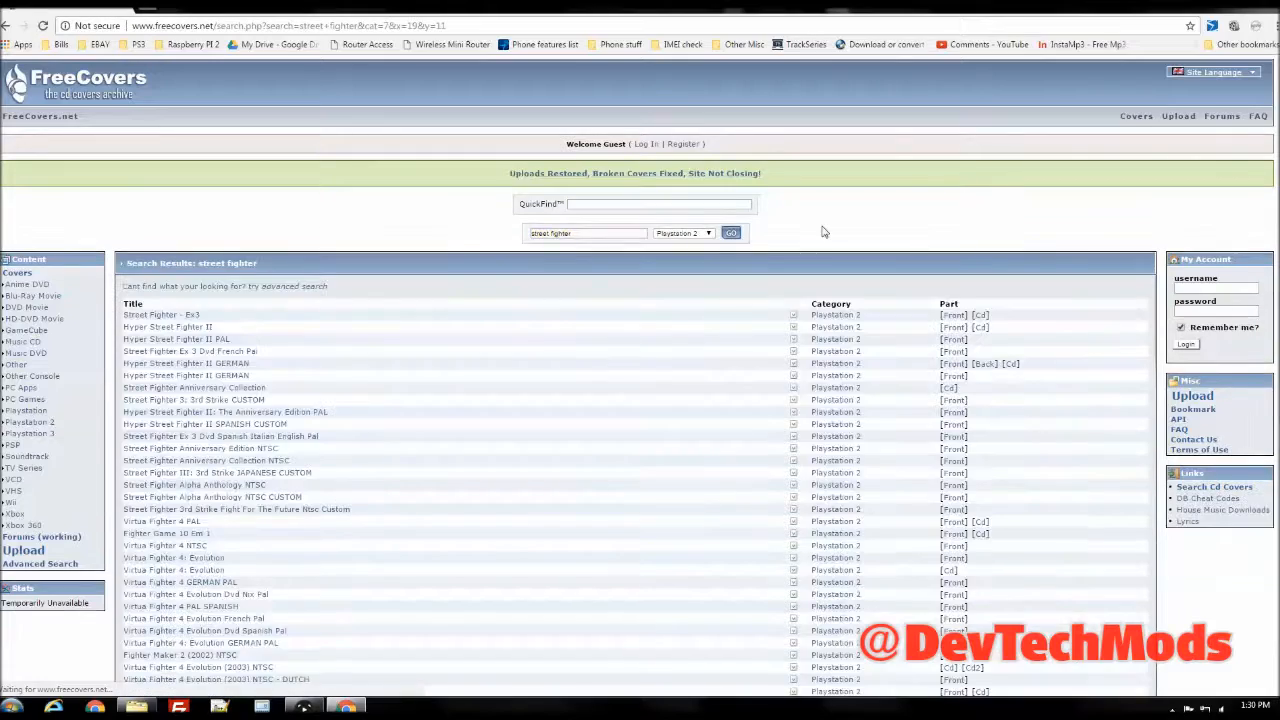
{"action": "scroll", "scroll_direction": "down", "scroll_amount": 3}
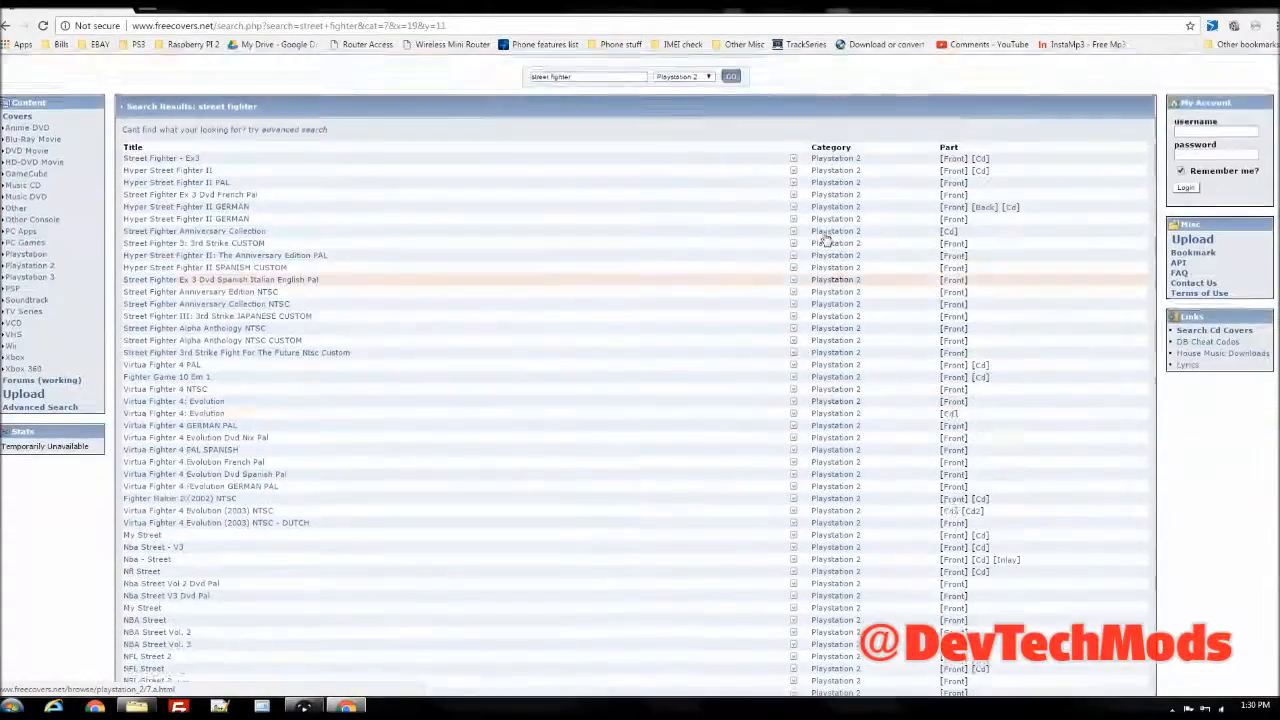
{"action": "scroll", "scroll_direction": "up", "scroll_amount": 3}
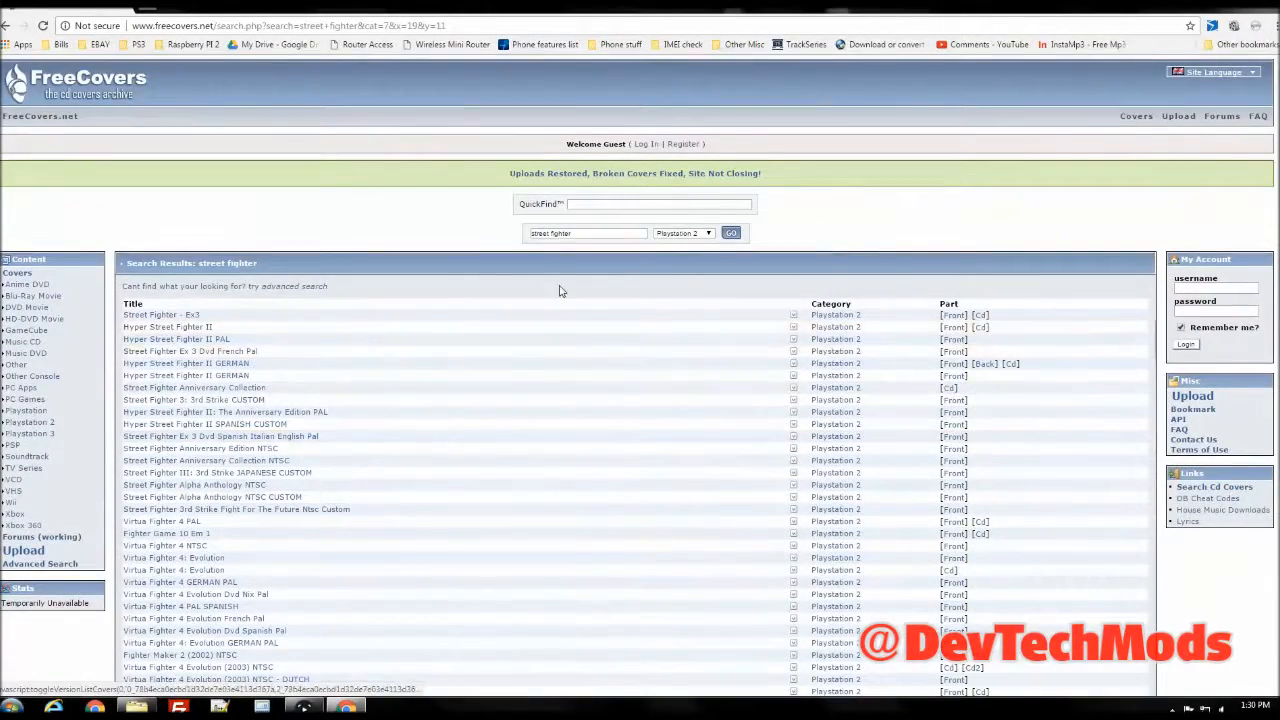
{"action": "scroll", "scroll_direction": "down", "scroll_amount": 3}
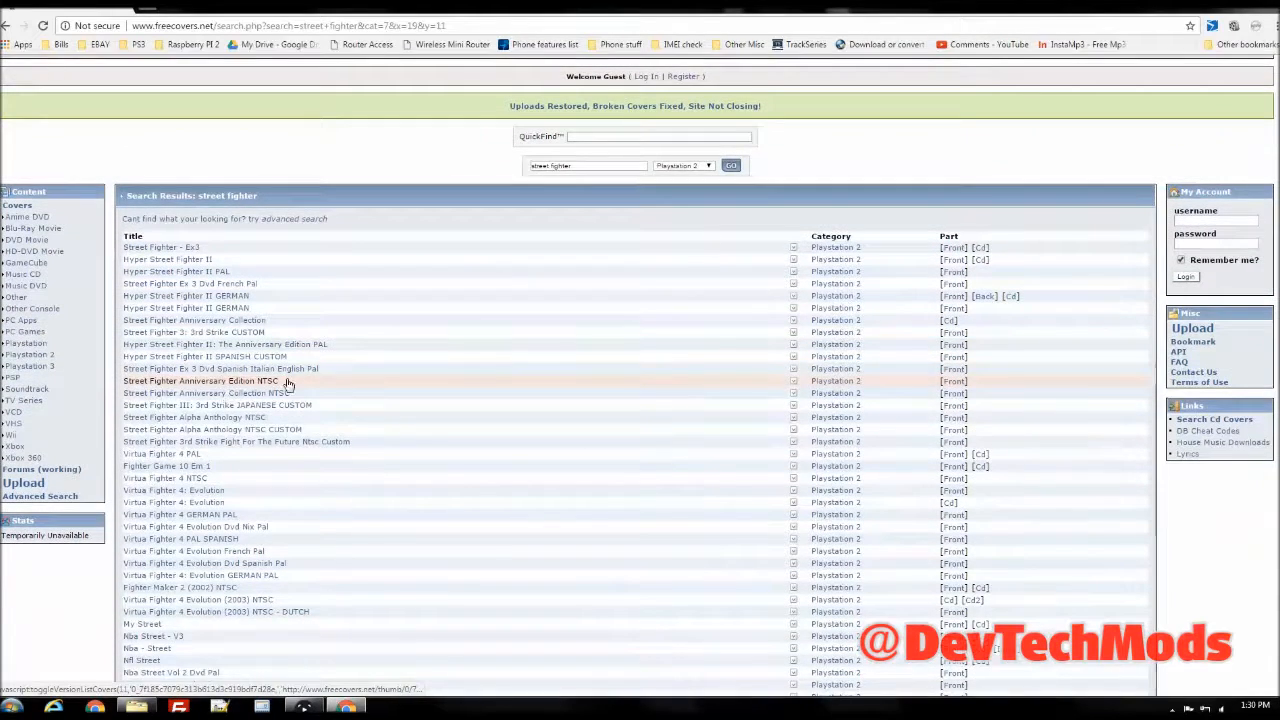
{"action": "scroll", "scroll_direction": "down", "scroll_amount": 3}
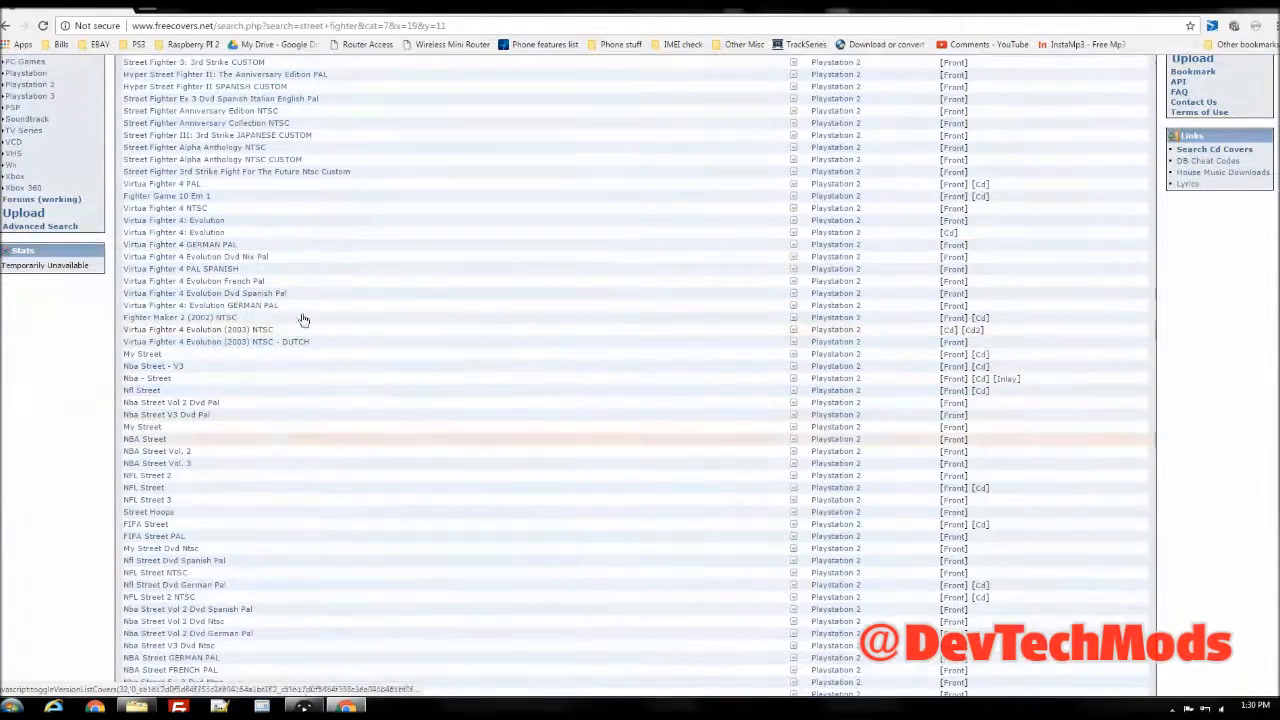
{"action": "scroll", "scroll_direction": "up", "scroll_amount": 3}
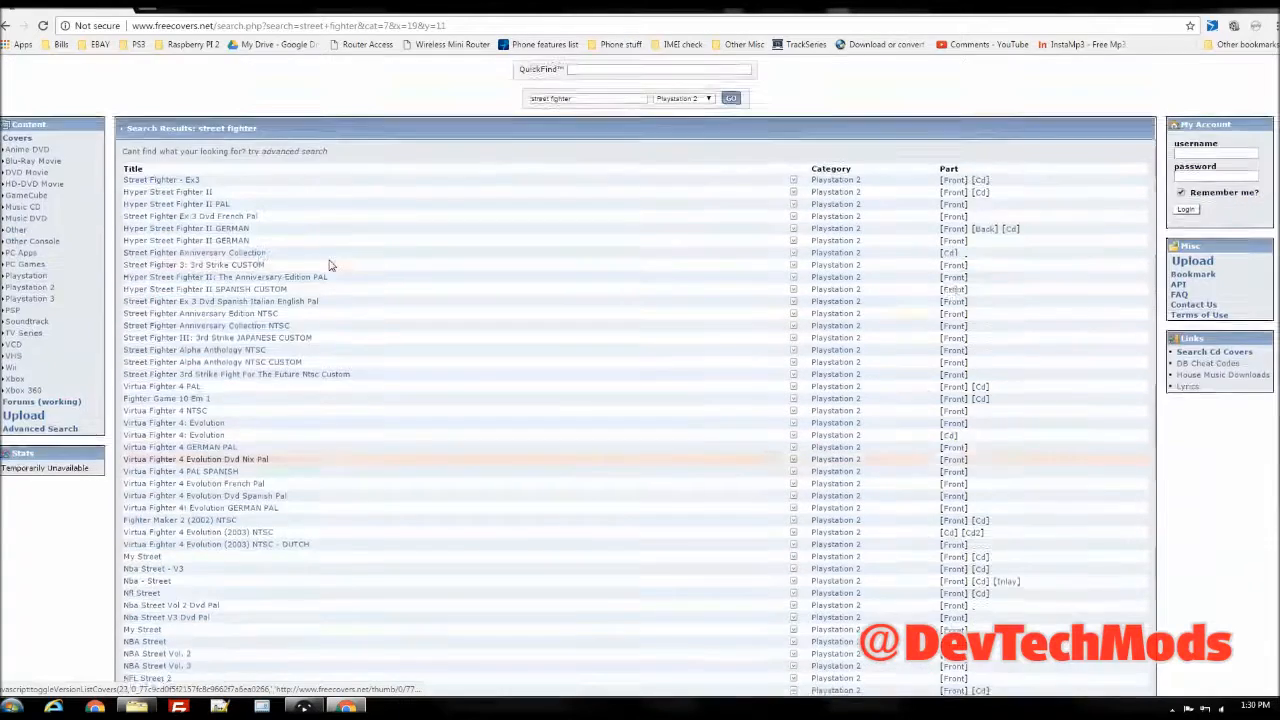
{"action": "scroll", "scroll_direction": "up", "scroll_amount": 3}
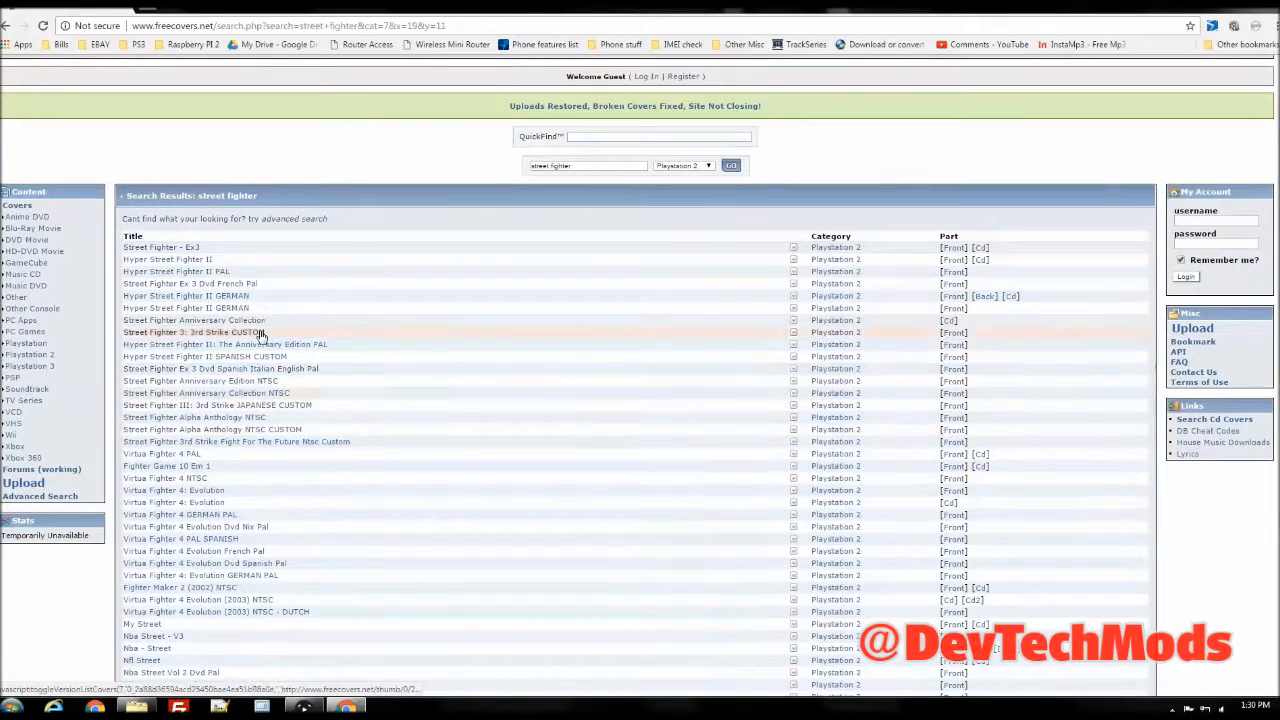
{"action": "mouse_move", "coordinate": [225, 308]}
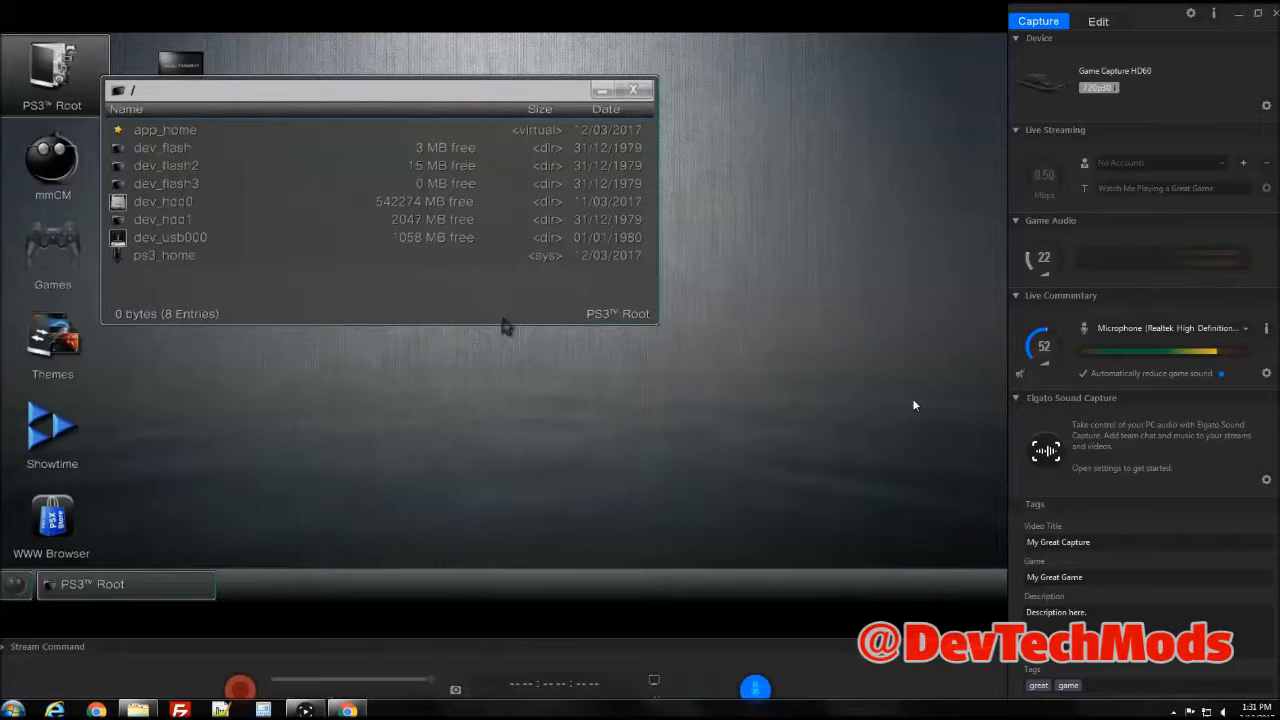
Browse from dev_hdd0 down to the PS2ISO folder
{"action": "double_click", "coordinate": [162, 201]}
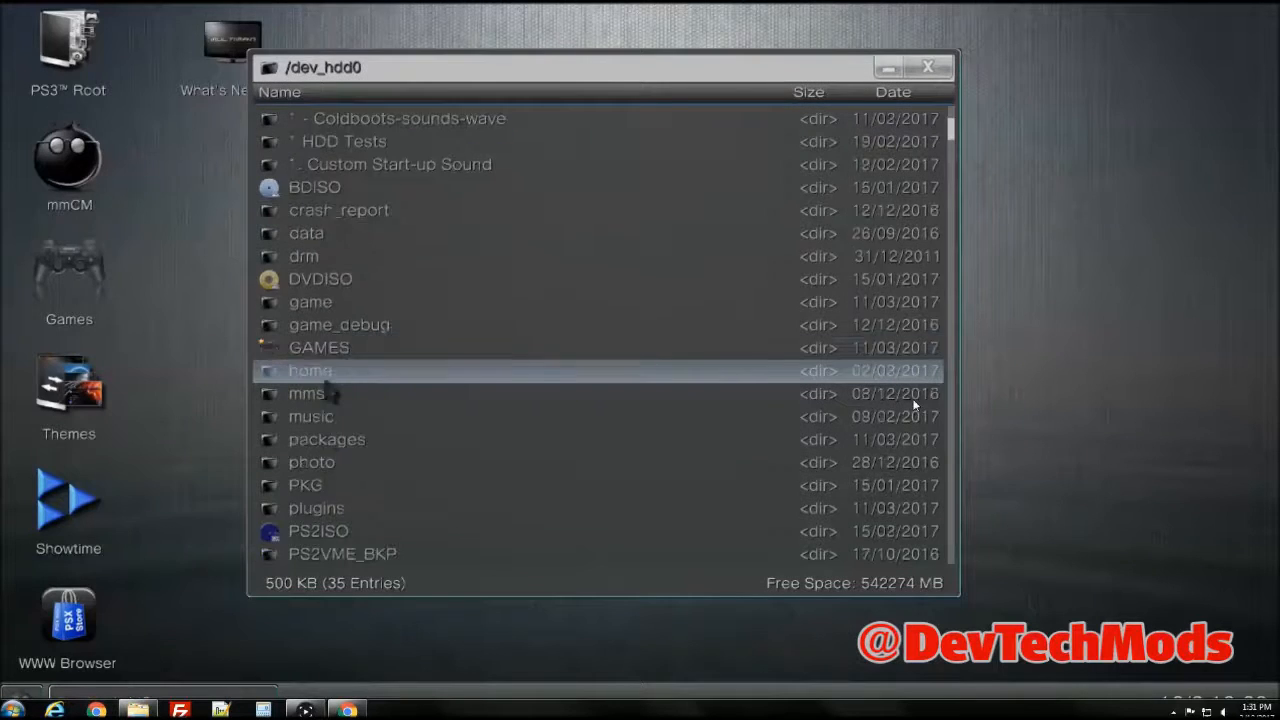
{"action": "scroll", "scroll_direction": "down", "scroll_amount": 3}
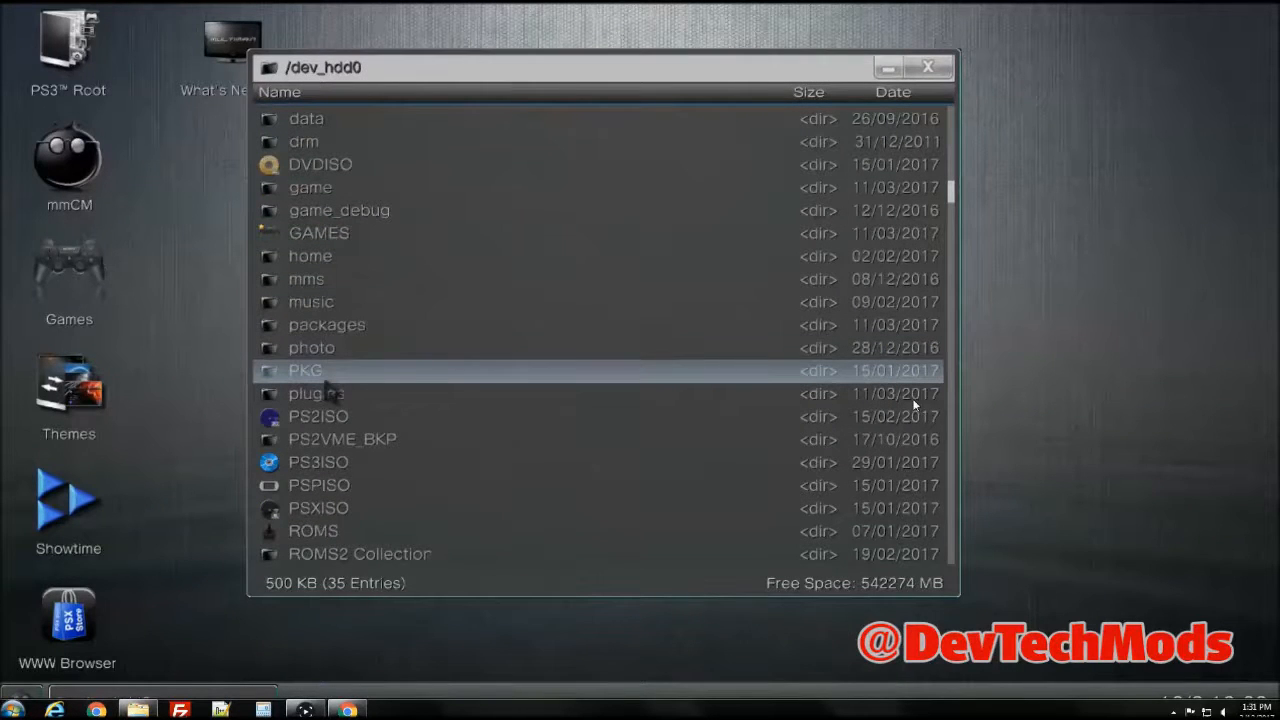
{"action": "double_click", "coordinate": [318, 416]}
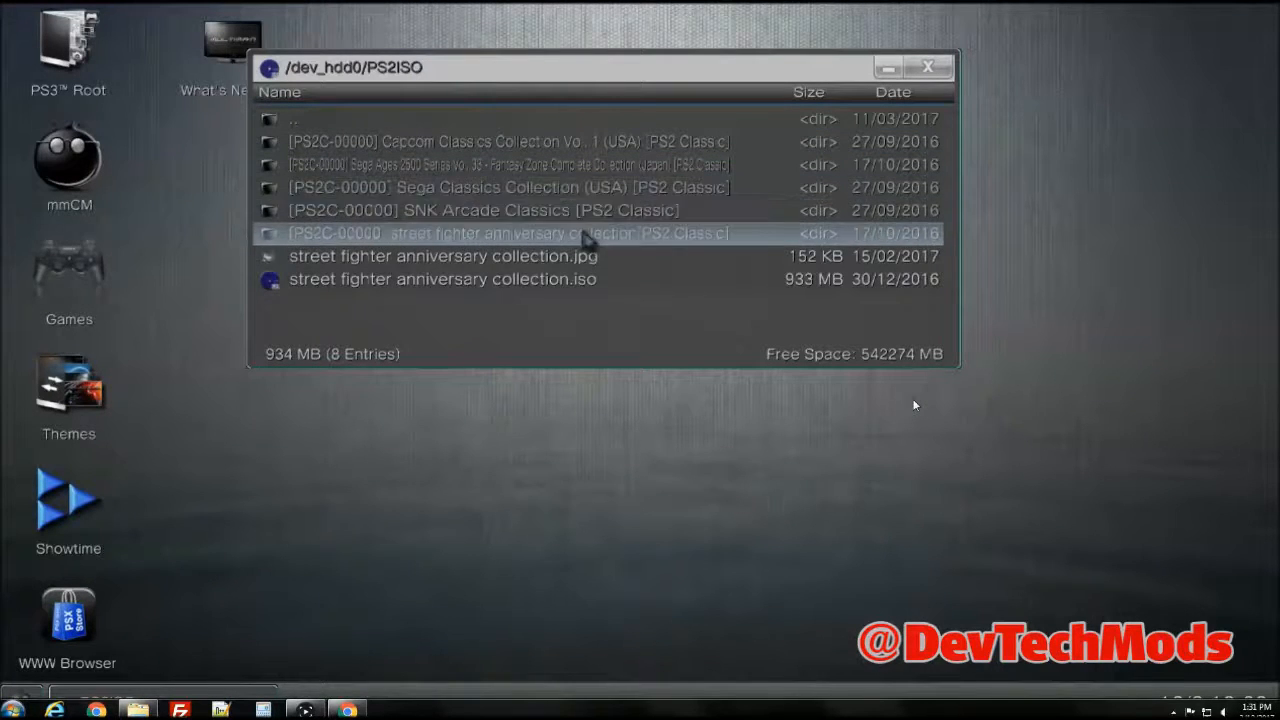
{"action": "left_click", "coordinate": [442, 279]}
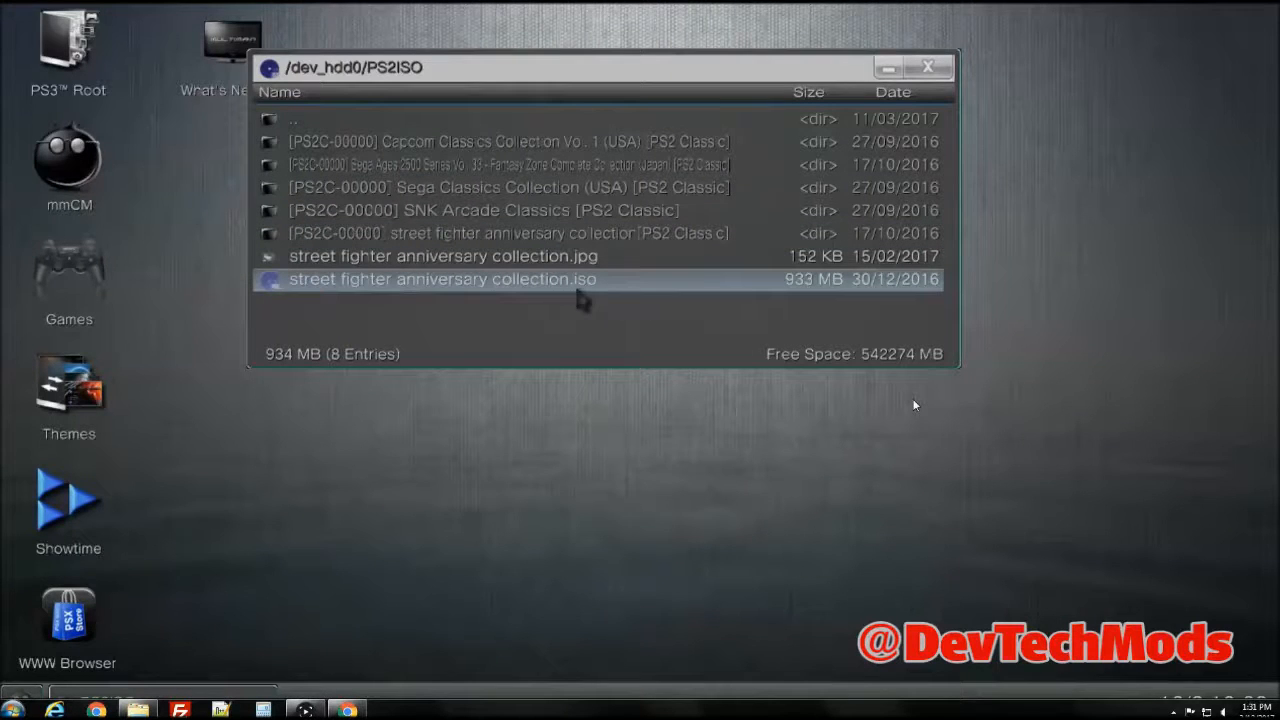
{"action": "mouse_move", "coordinate": [448, 293]}
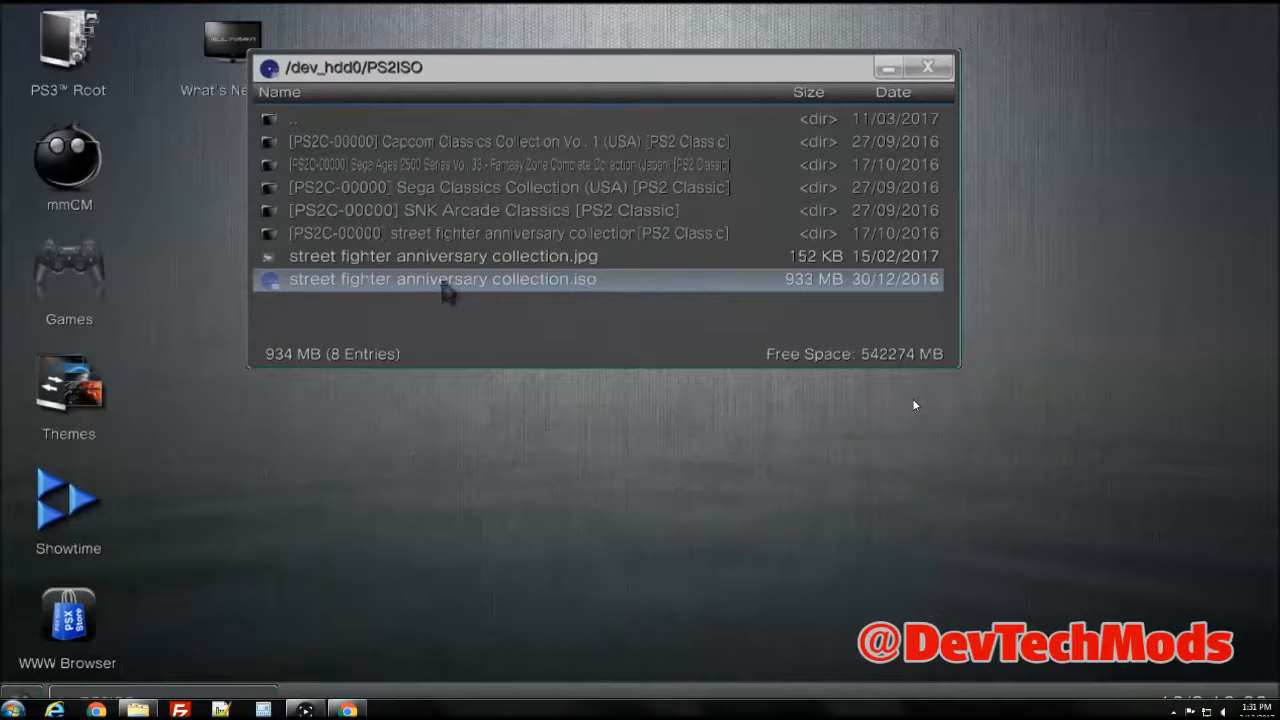
{"action": "mouse_move", "coordinate": [513, 297]}
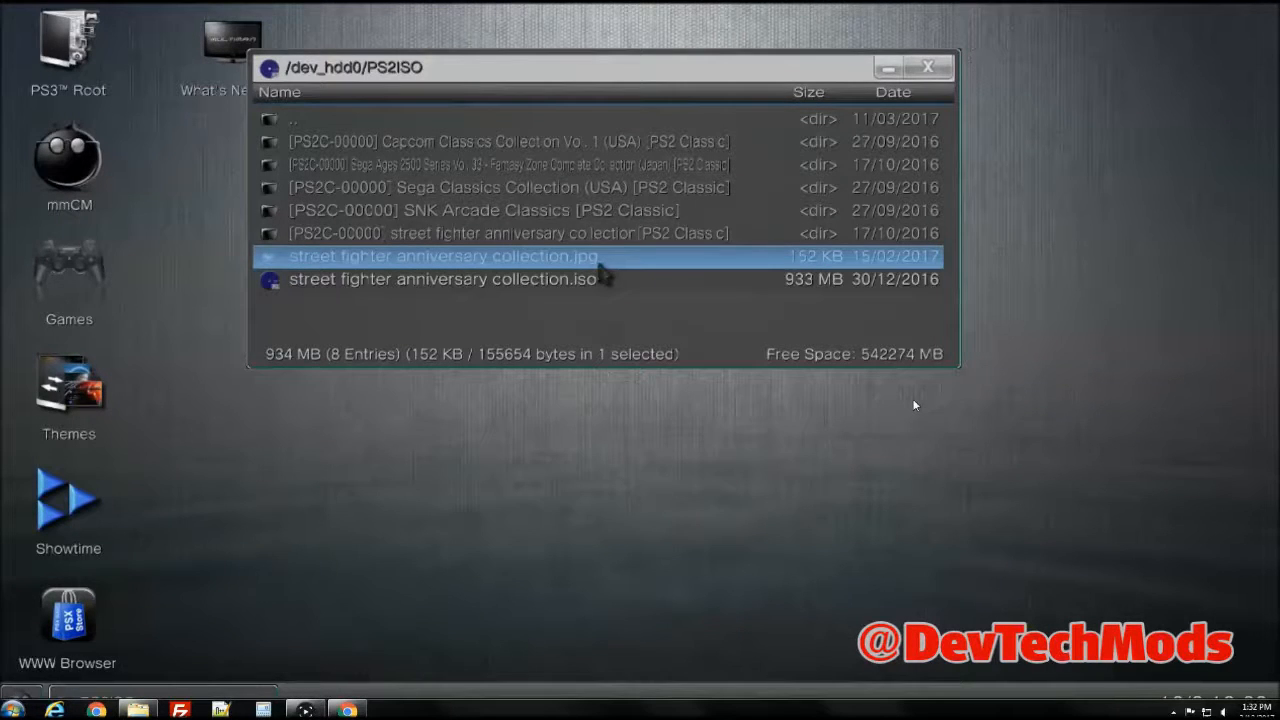
{"action": "mouse_move", "coordinate": [687, 300]}
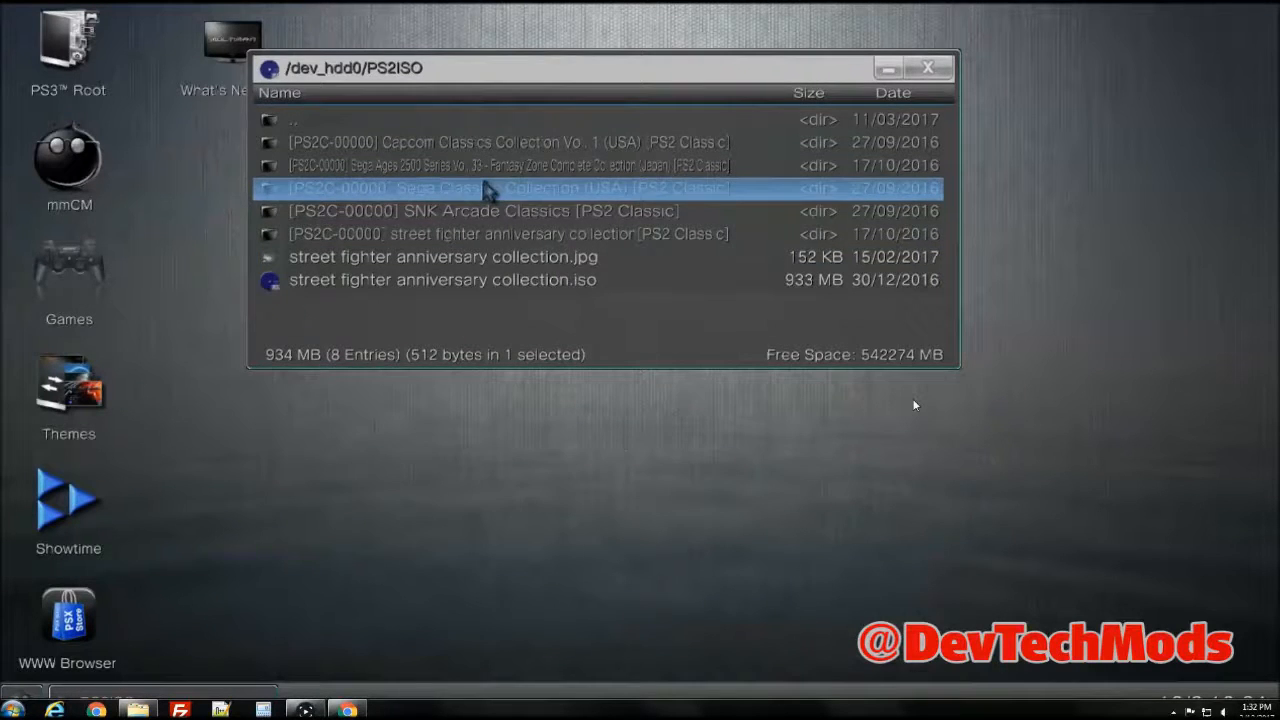
Navigate dev_hdd0 > game > BLES80608 > USRDIR, view the covers folder, and return to USRDIR
{"action": "double_click", "coordinate": [294, 119]}
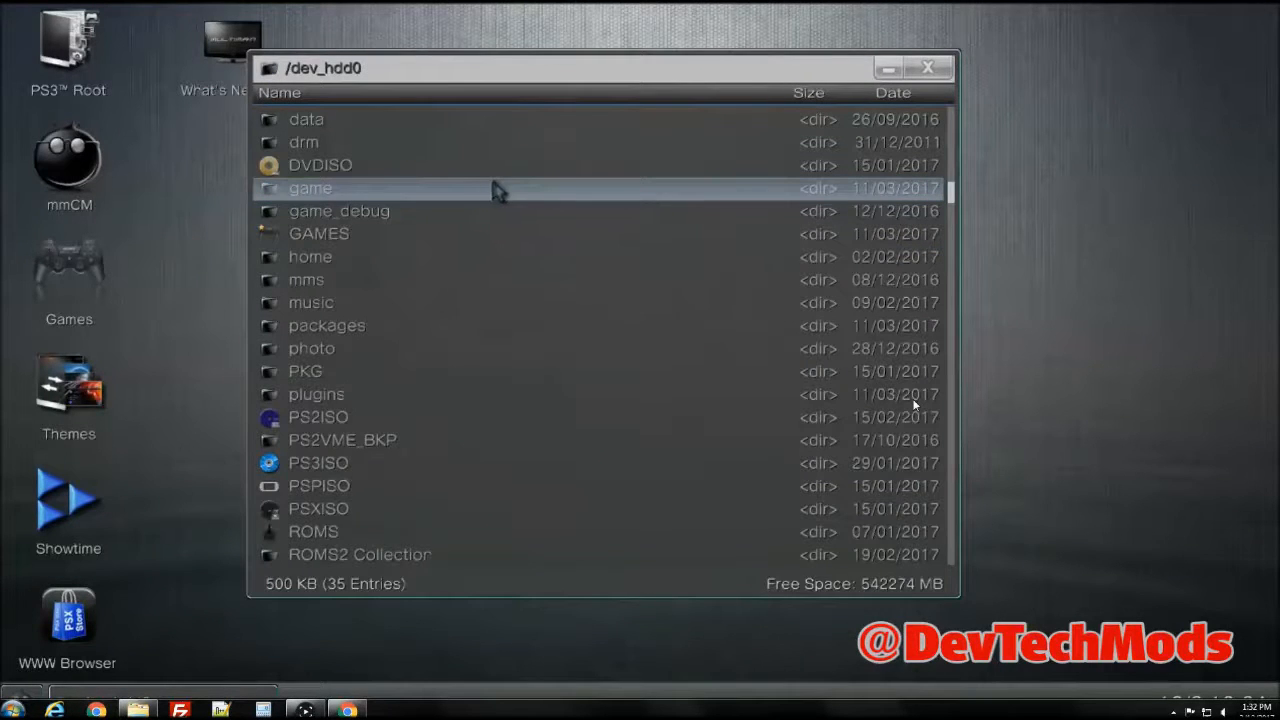
{"action": "mouse_move", "coordinate": [435, 200]}
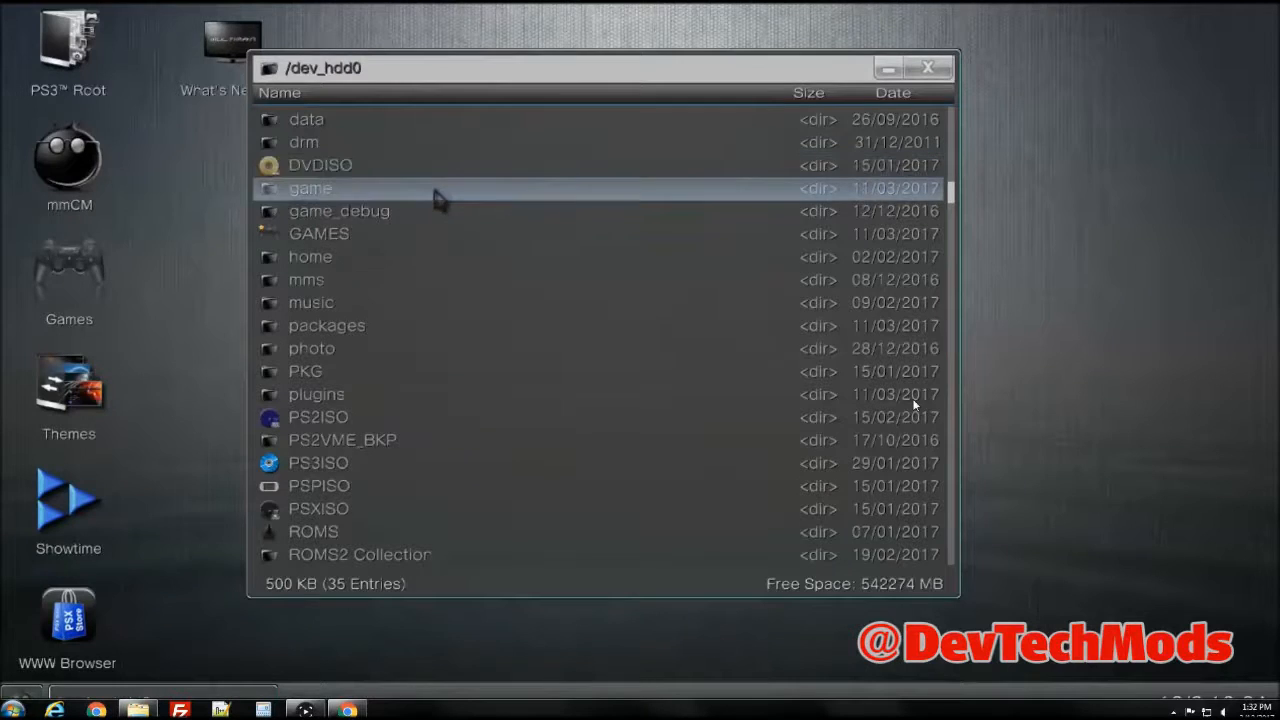
{"action": "double_click", "coordinate": [310, 188]}
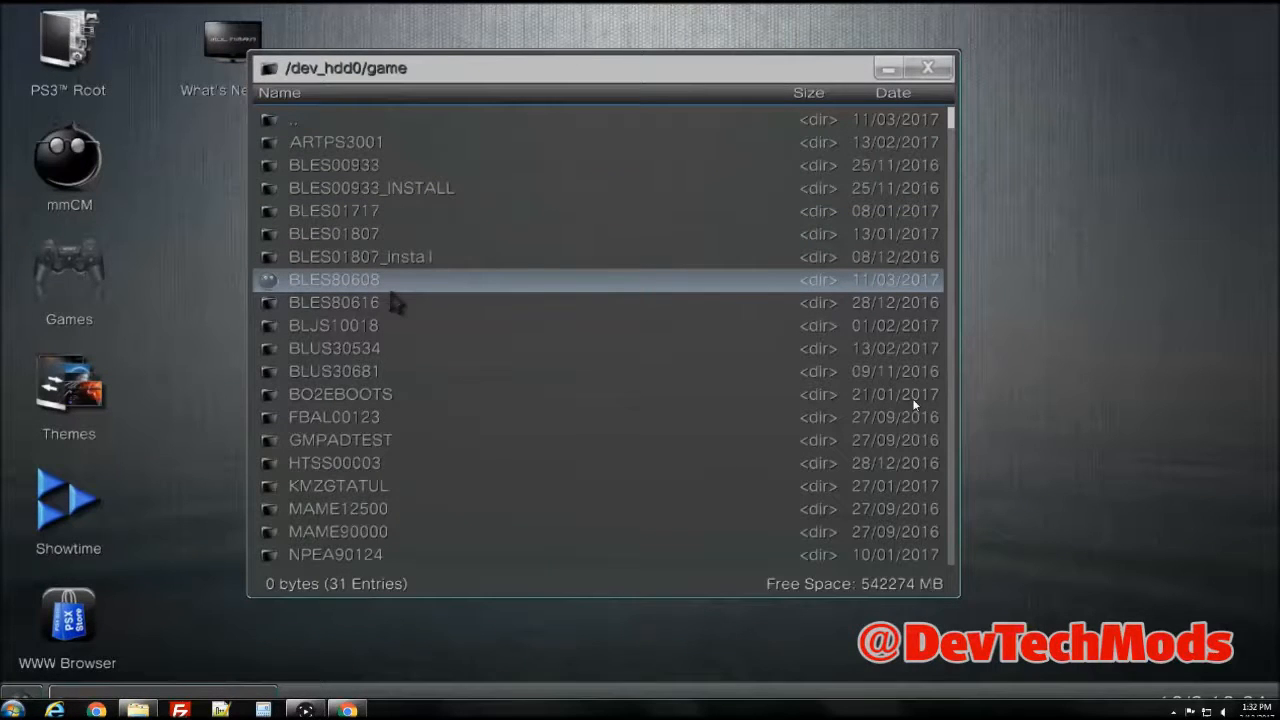
{"action": "left_click", "coordinate": [334, 279]}
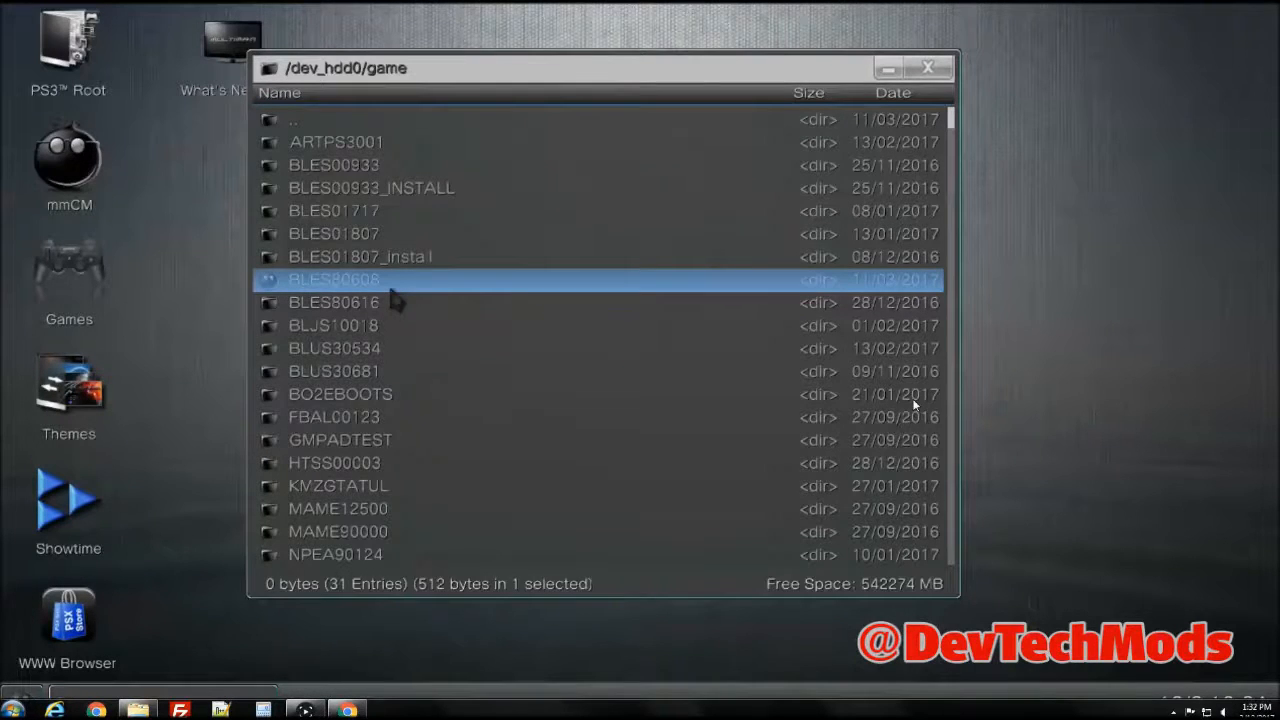
{"action": "double_click", "coordinate": [334, 279]}
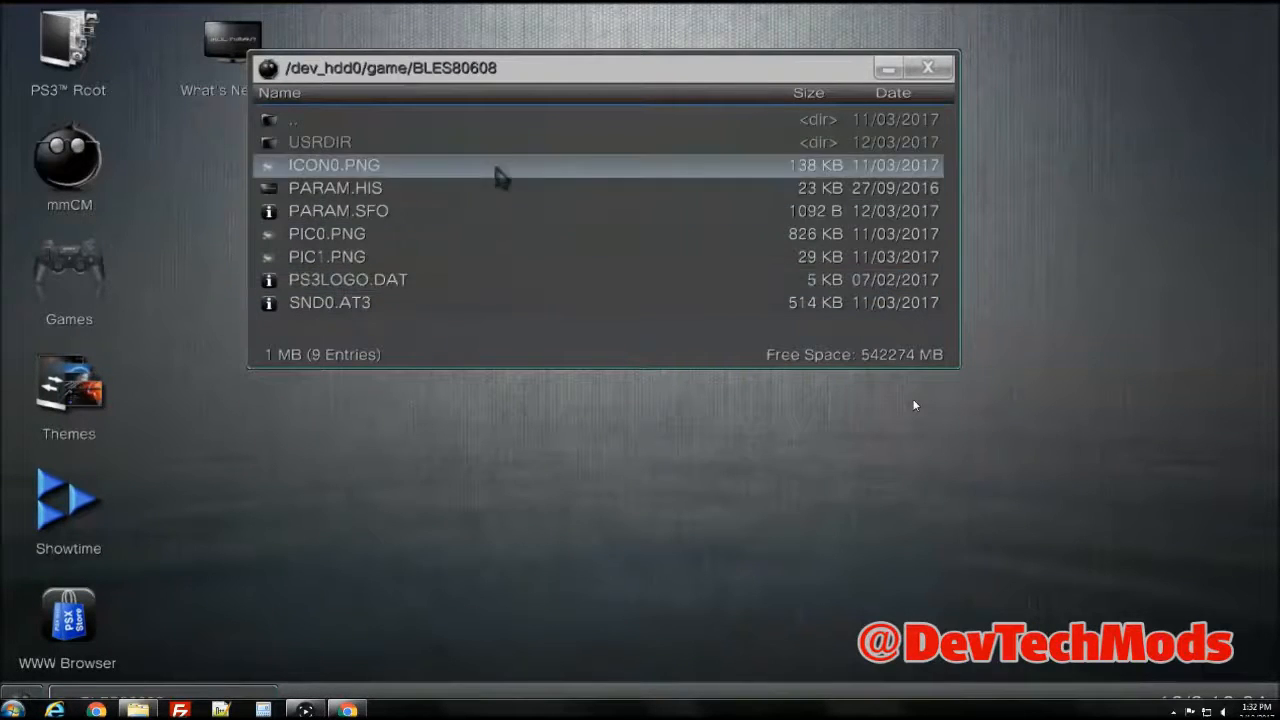
{"action": "double_click", "coordinate": [320, 141]}
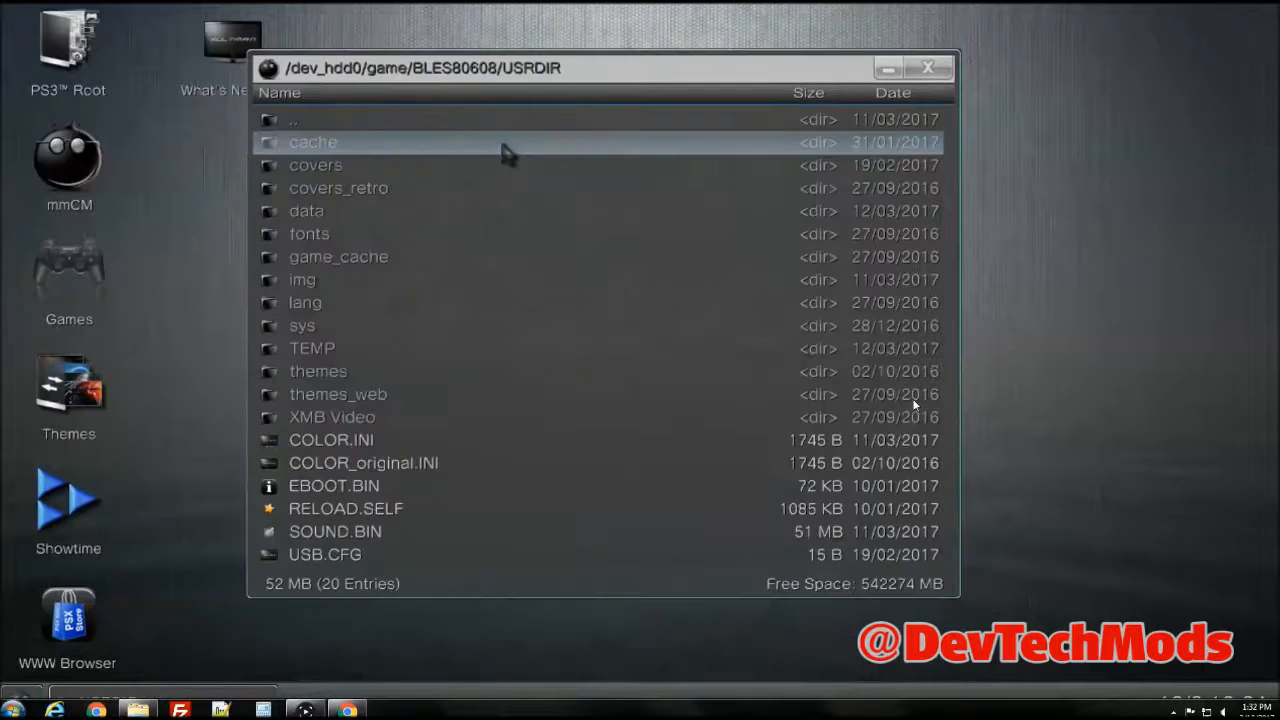
{"action": "double_click", "coordinate": [315, 165]}
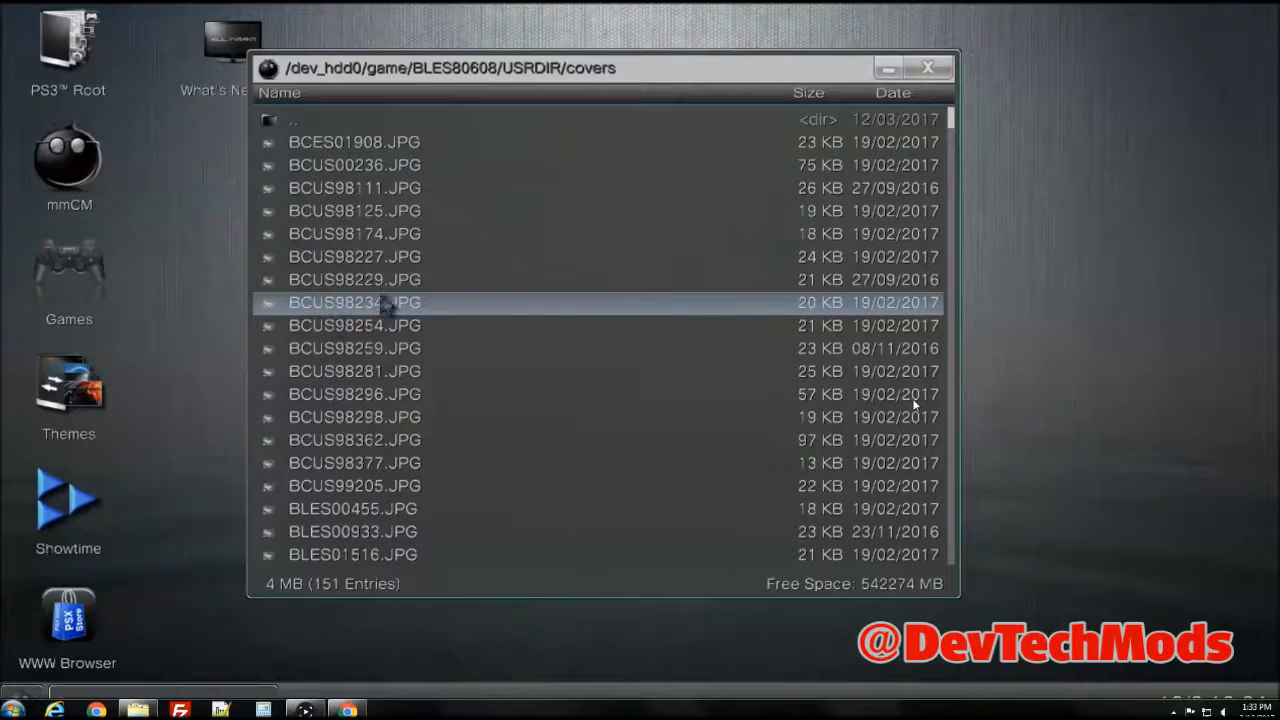
{"action": "double_click", "coordinate": [354, 302]}
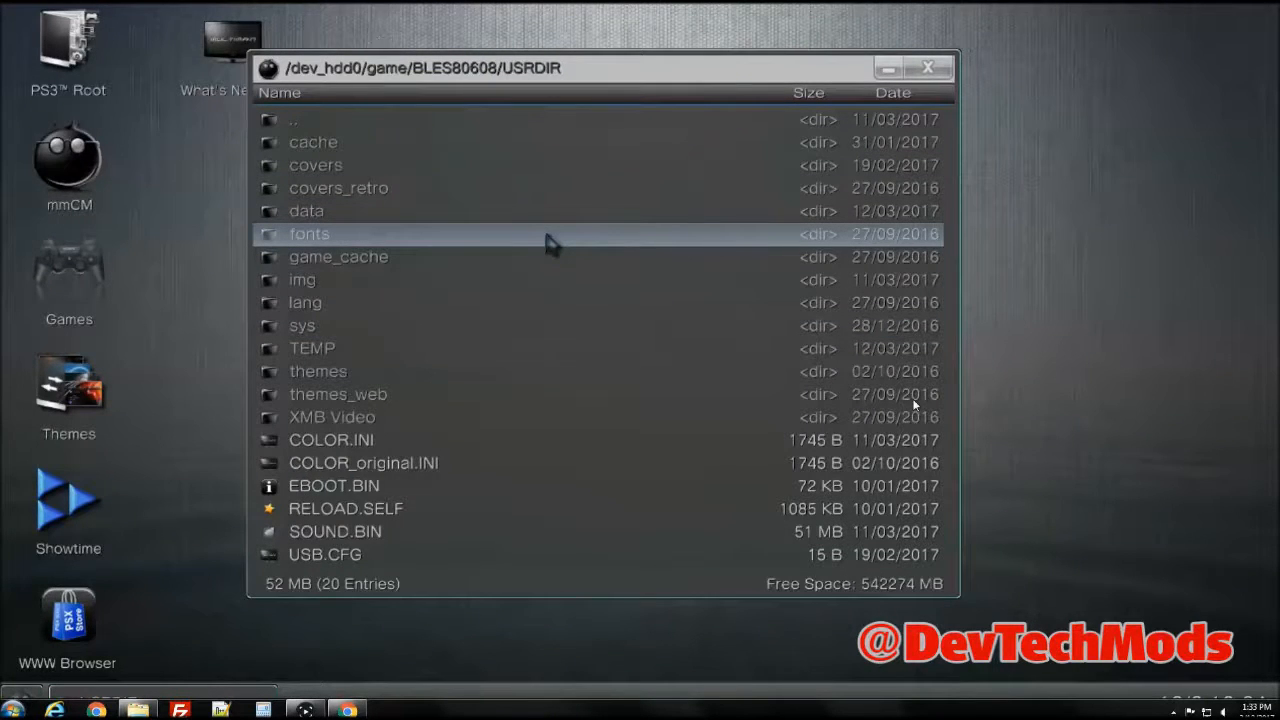
{"action": "double_click", "coordinate": [309, 233]}
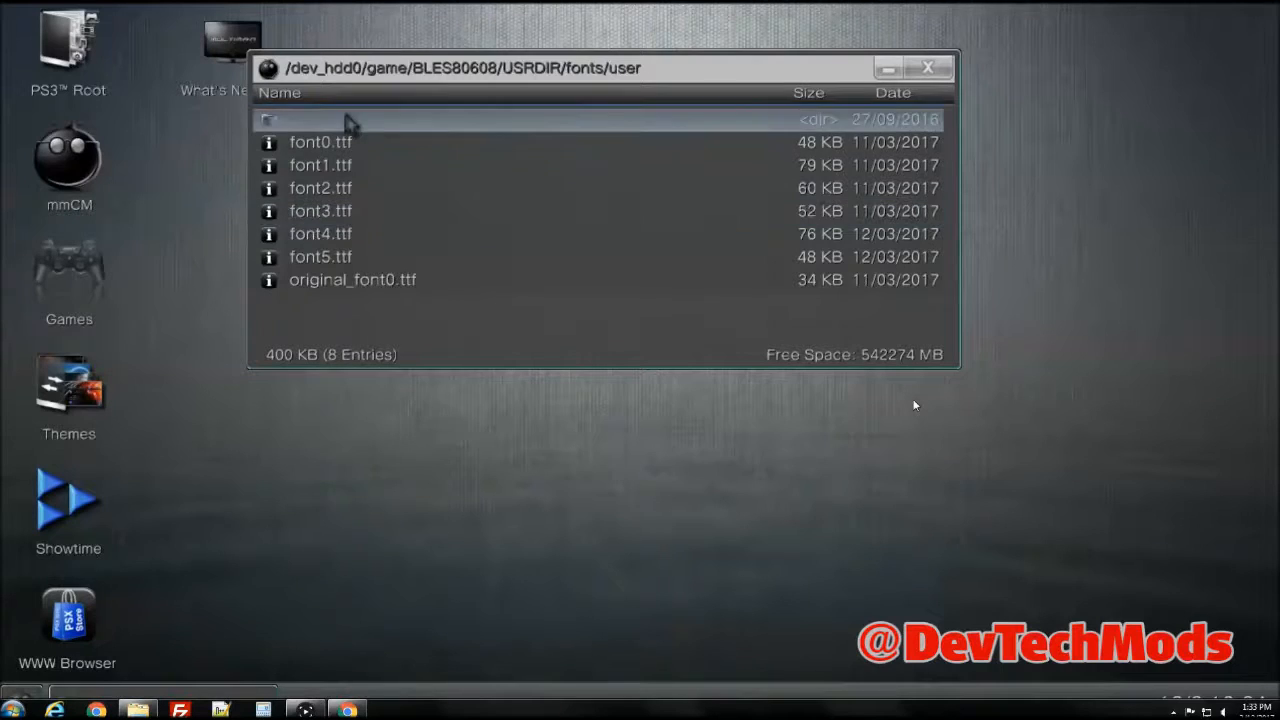
{"action": "left_click", "coordinate": [320, 233]}
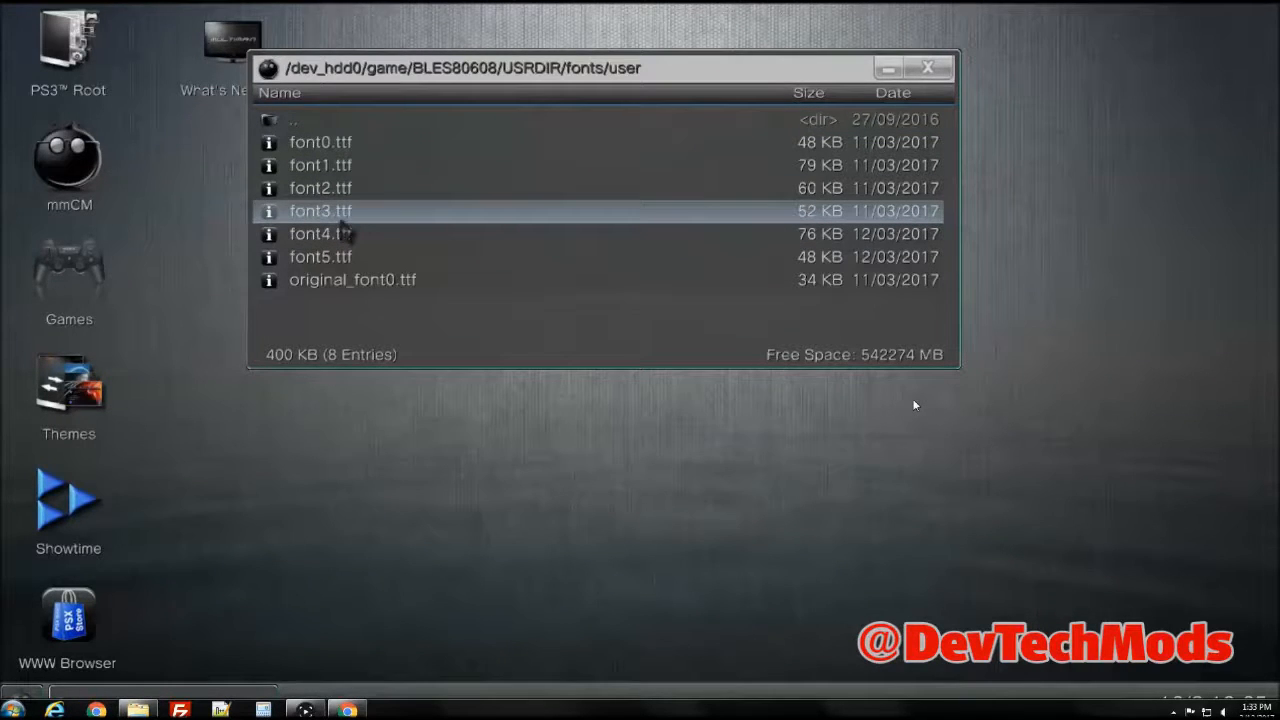
{"action": "left_click", "coordinate": [320, 165]}
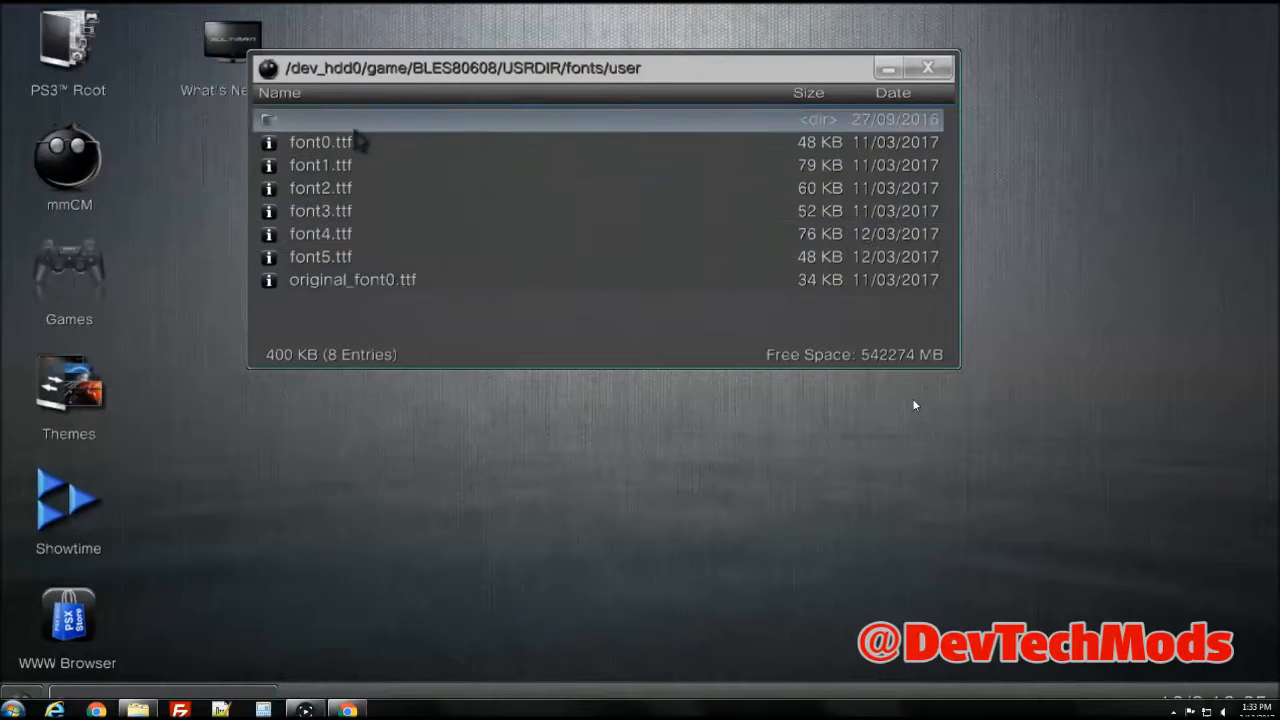
{"action": "left_click", "coordinate": [320, 188]}
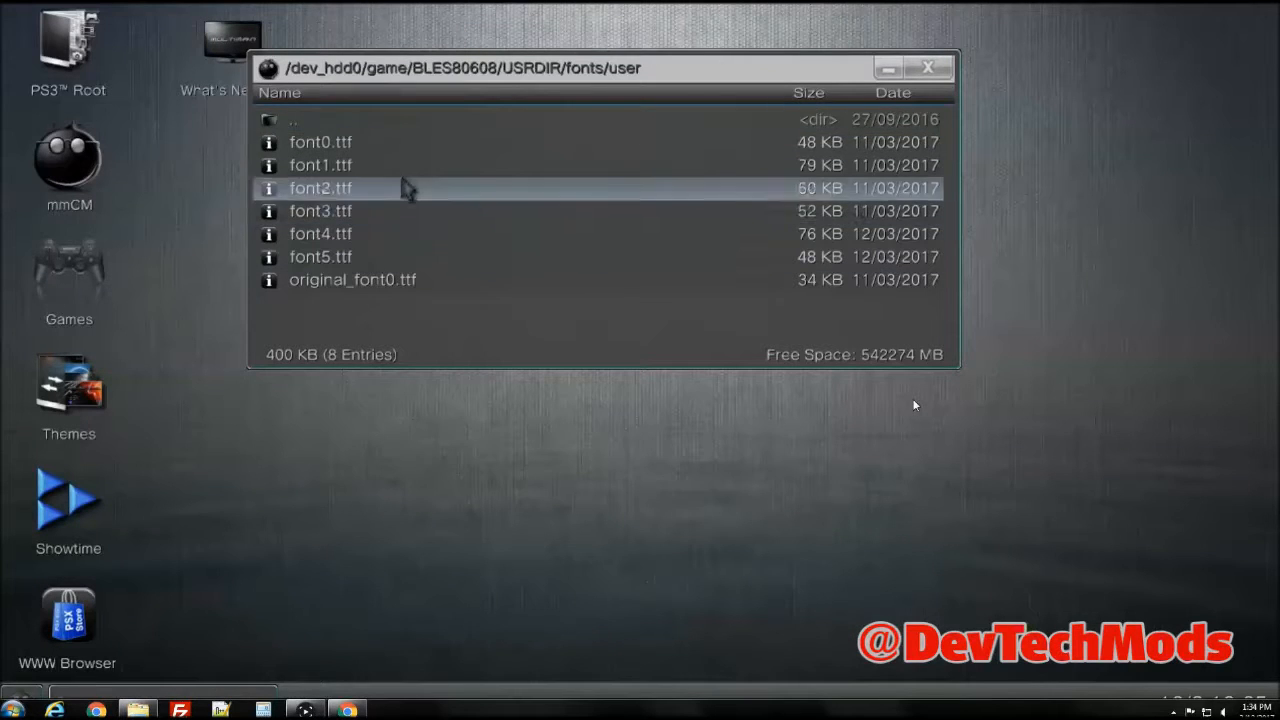
{"action": "double_click", "coordinate": [291, 119]}
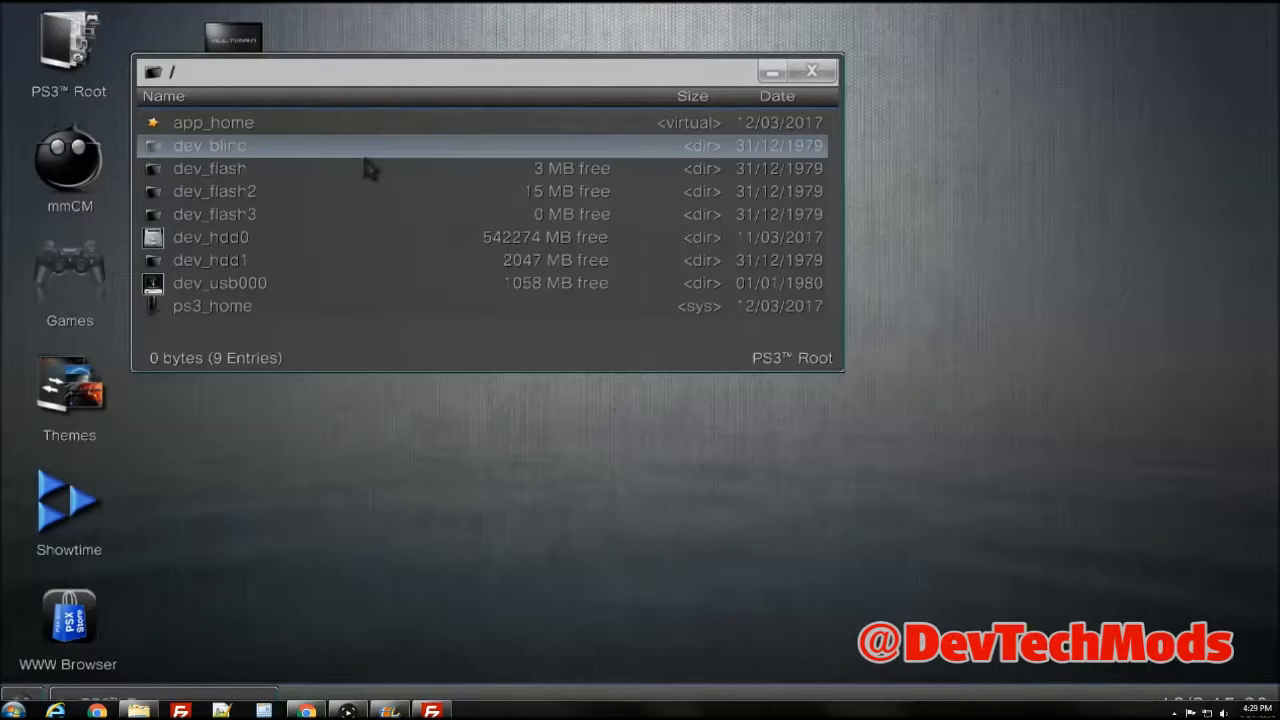
{"action": "mouse_move", "coordinate": [368, 165]}
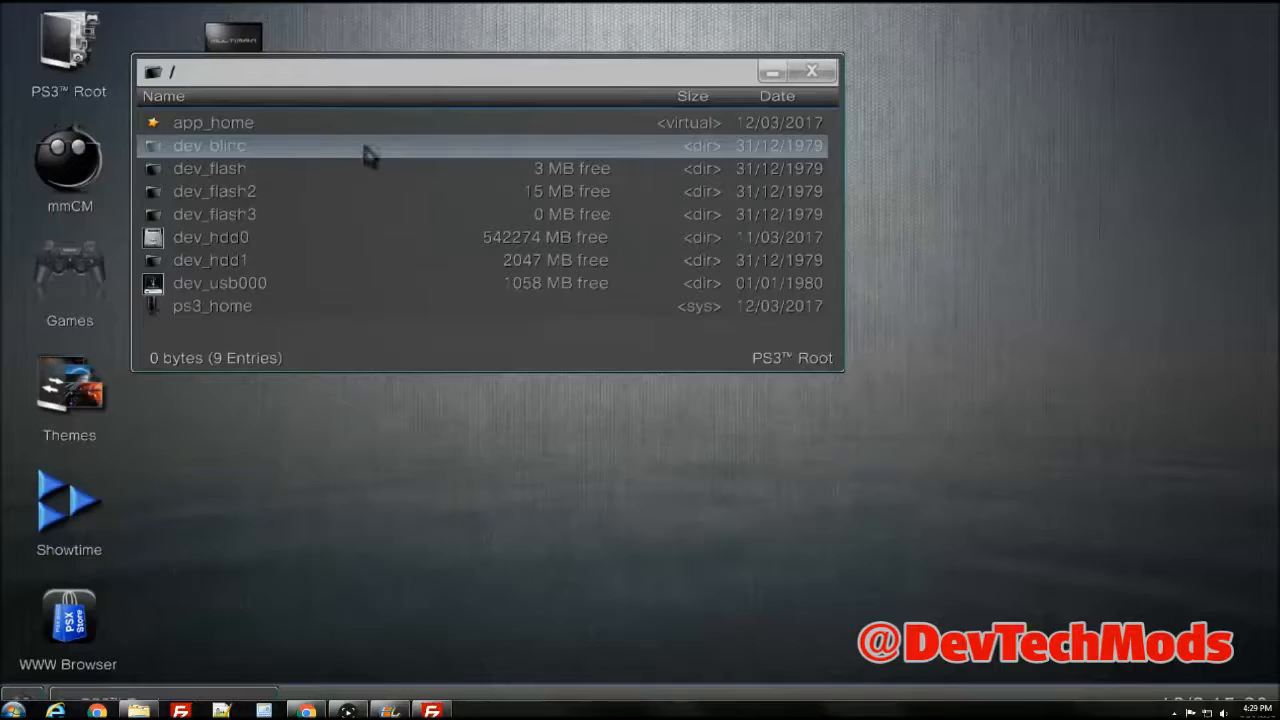
Browse dev_blind > vsh > resource > explore > user and scroll through icons 000–026
{"action": "double_click", "coordinate": [209, 145]}
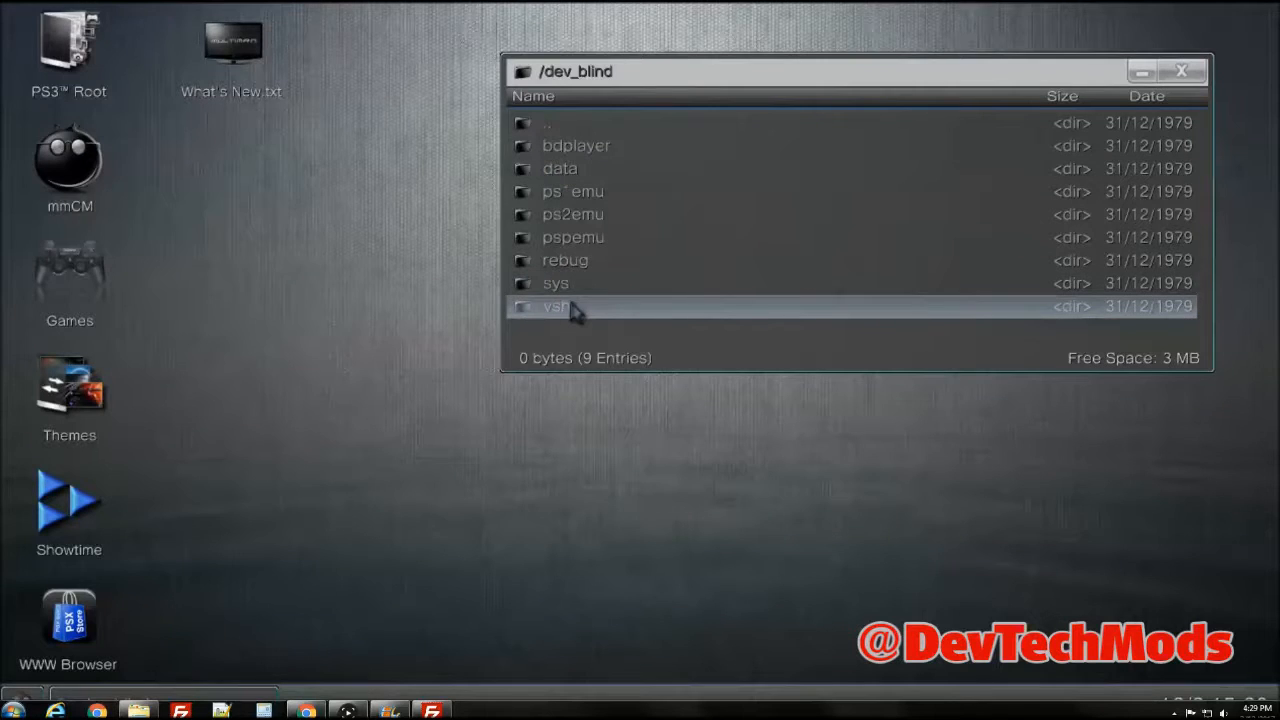
{"action": "double_click", "coordinate": [557, 306]}
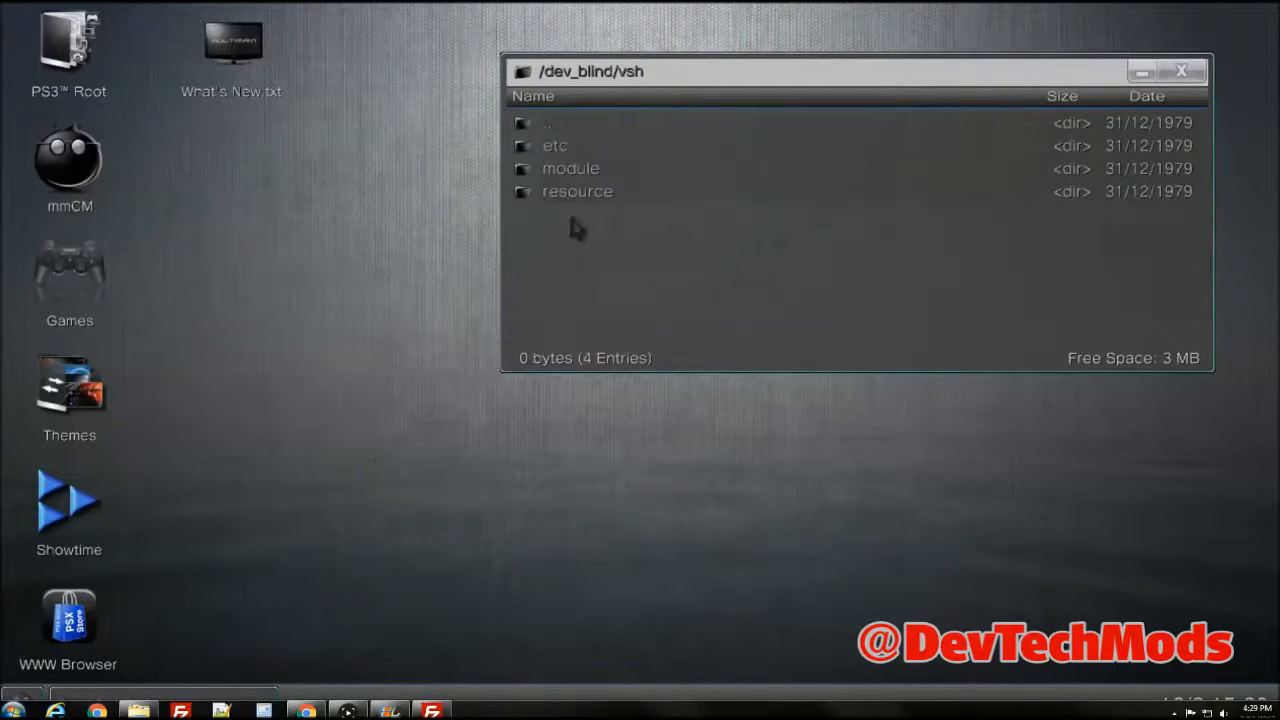
{"action": "double_click", "coordinate": [578, 191]}
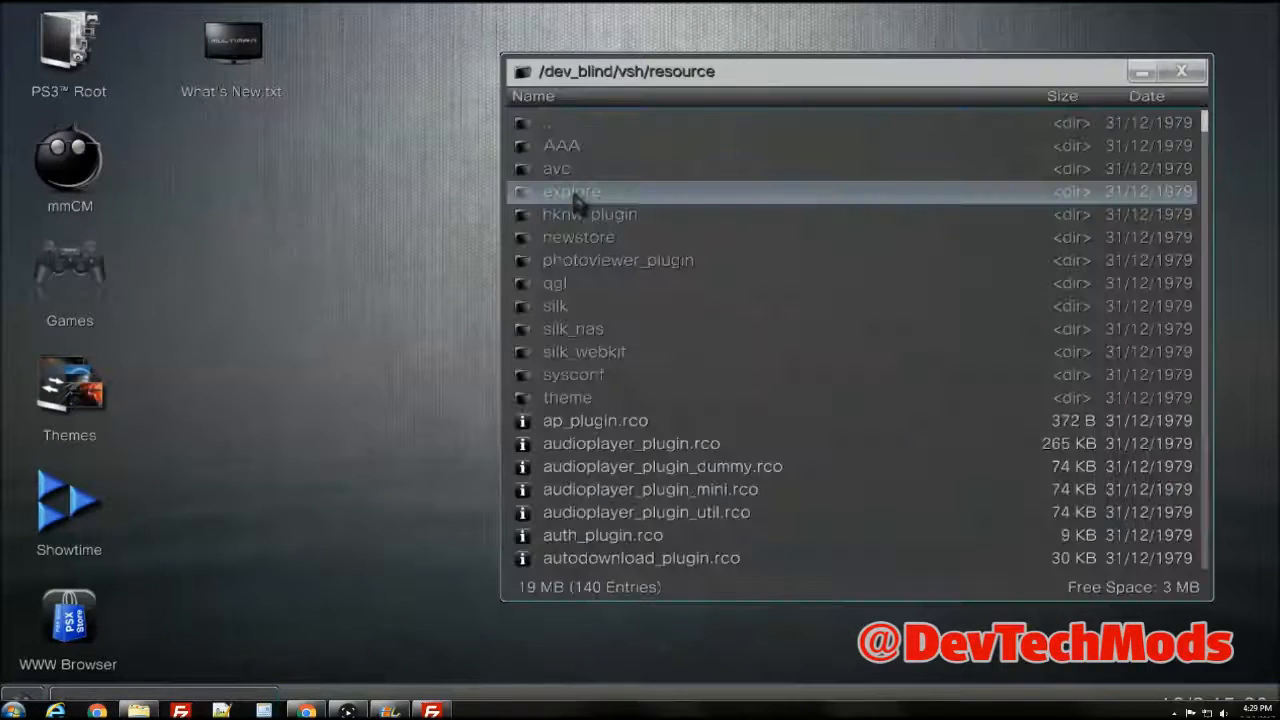
{"action": "mouse_move", "coordinate": [665, 207]}
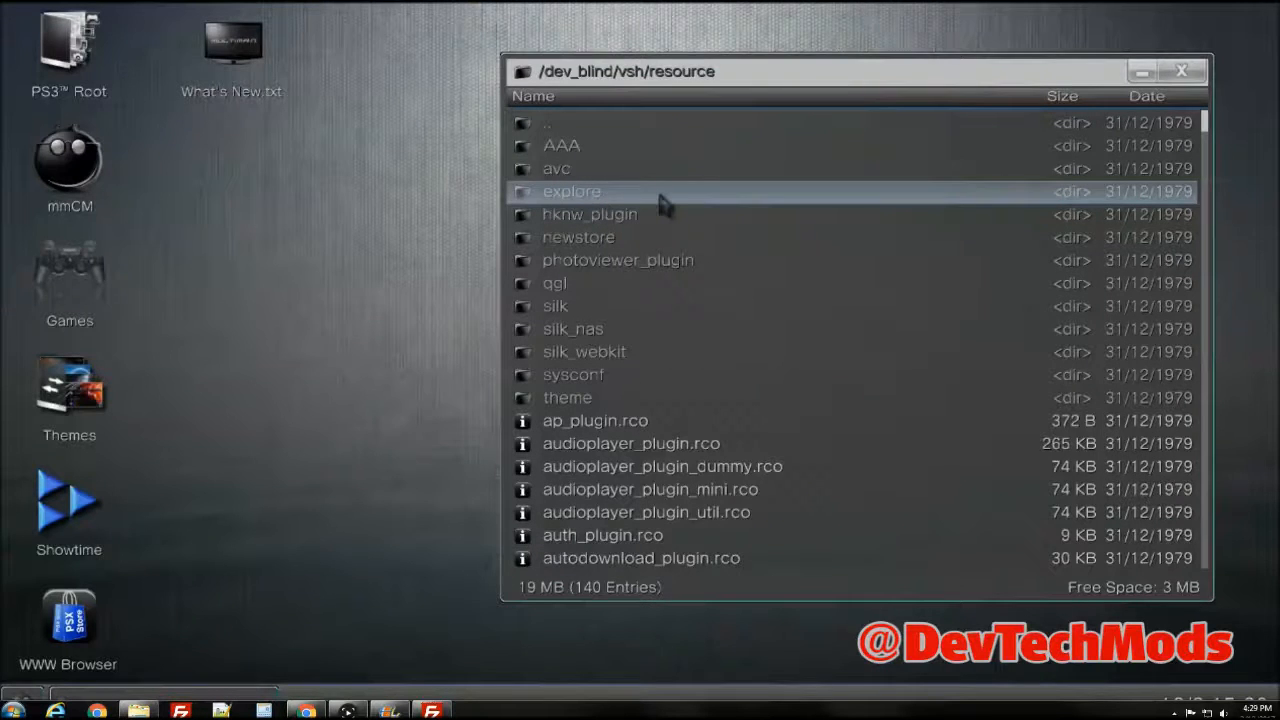
{"action": "double_click", "coordinate": [572, 191]}
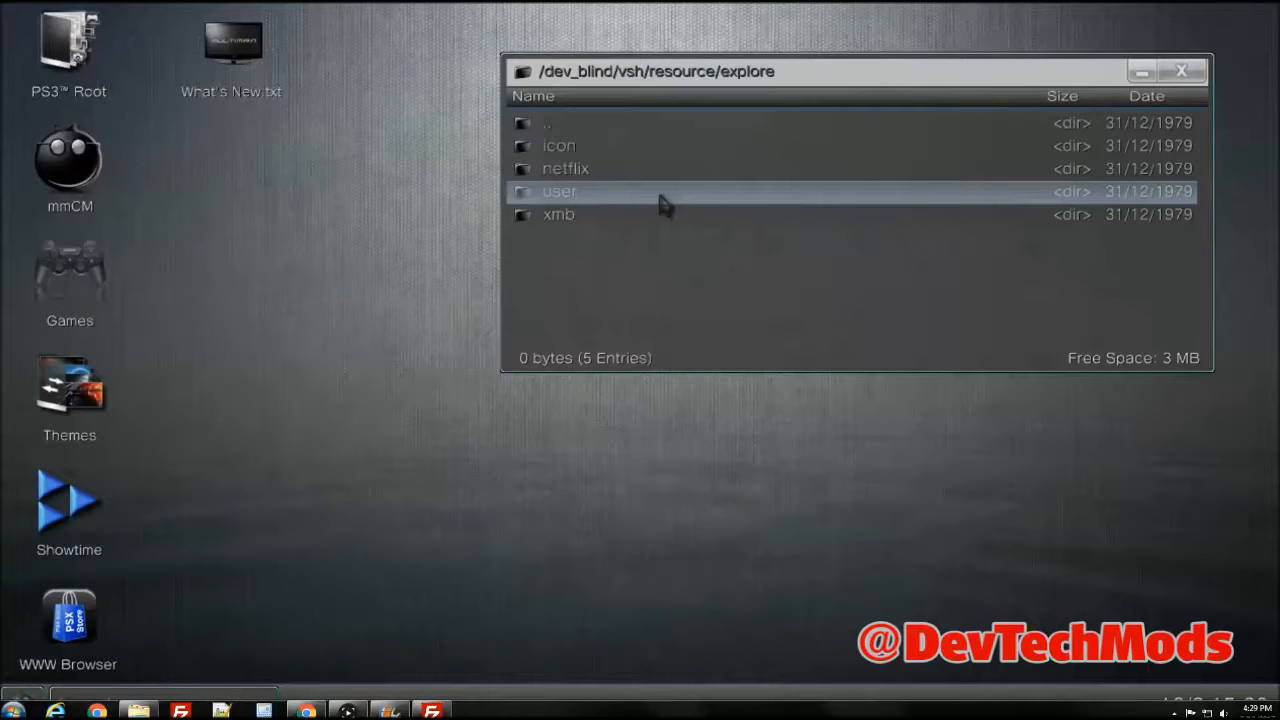
{"action": "left_click", "coordinate": [560, 191]}
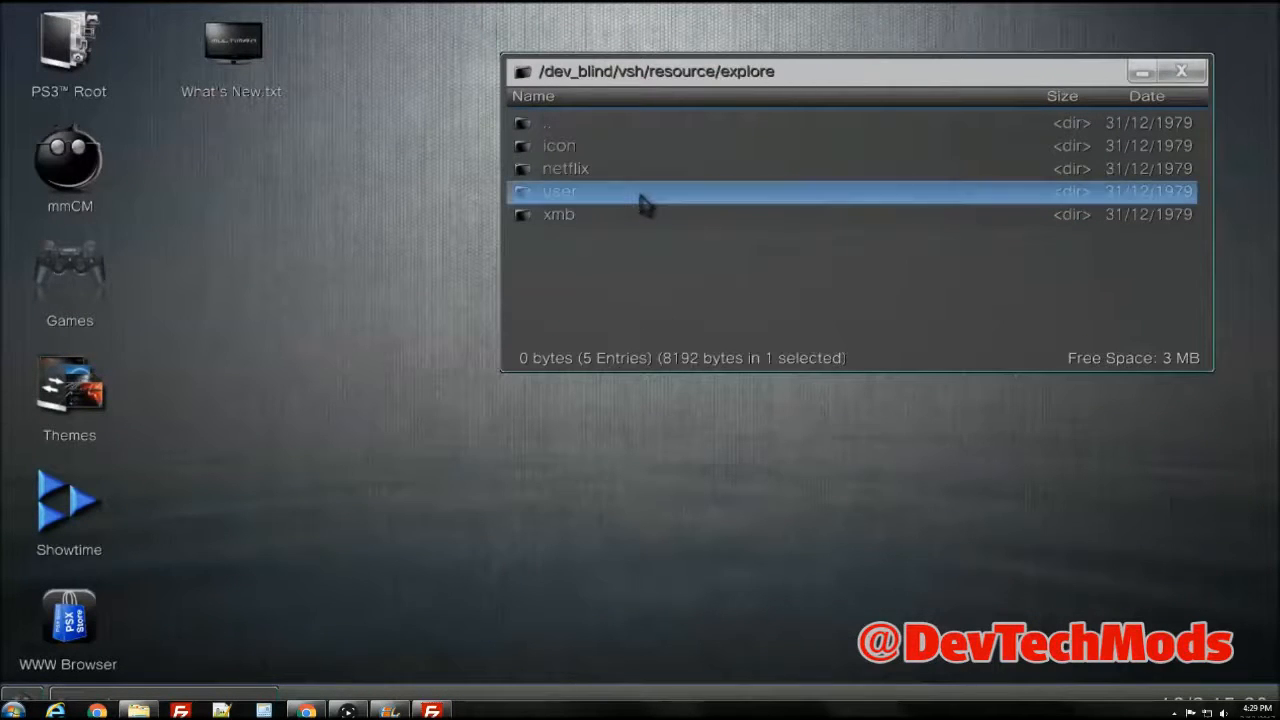
{"action": "double_click", "coordinate": [560, 190]}
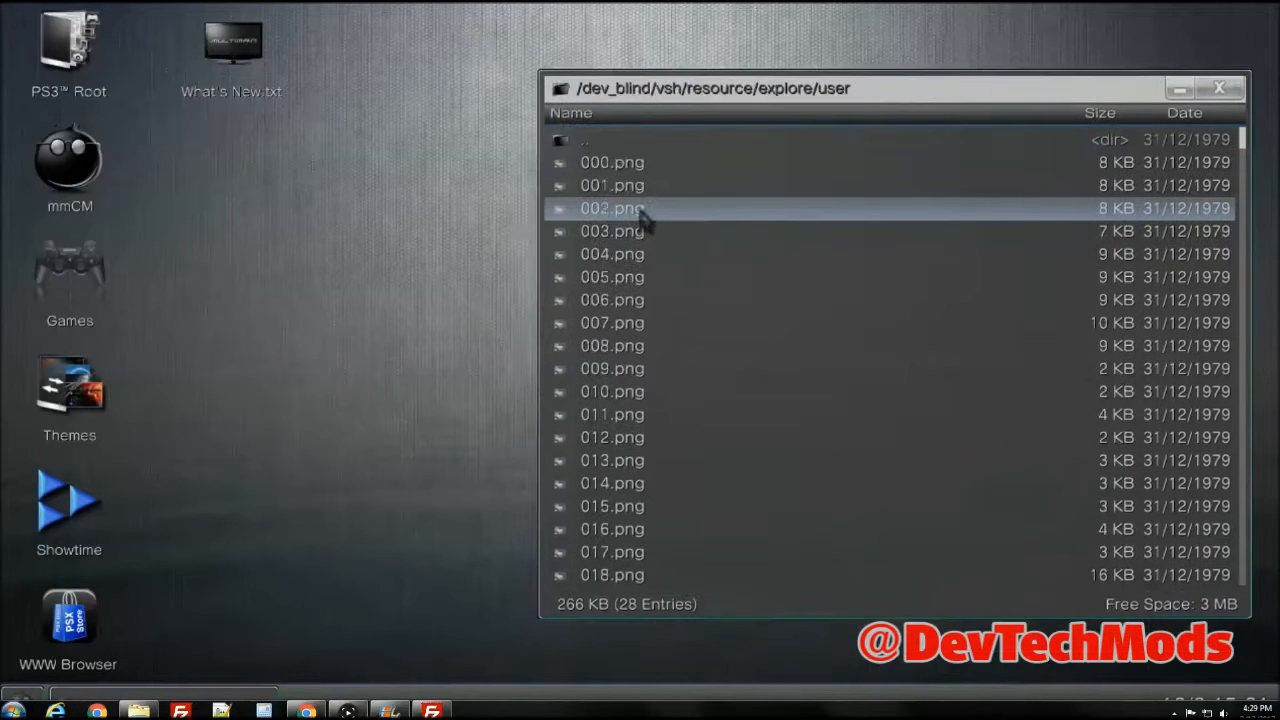
{"action": "scroll", "scroll_direction": "down", "scroll_amount": 3}
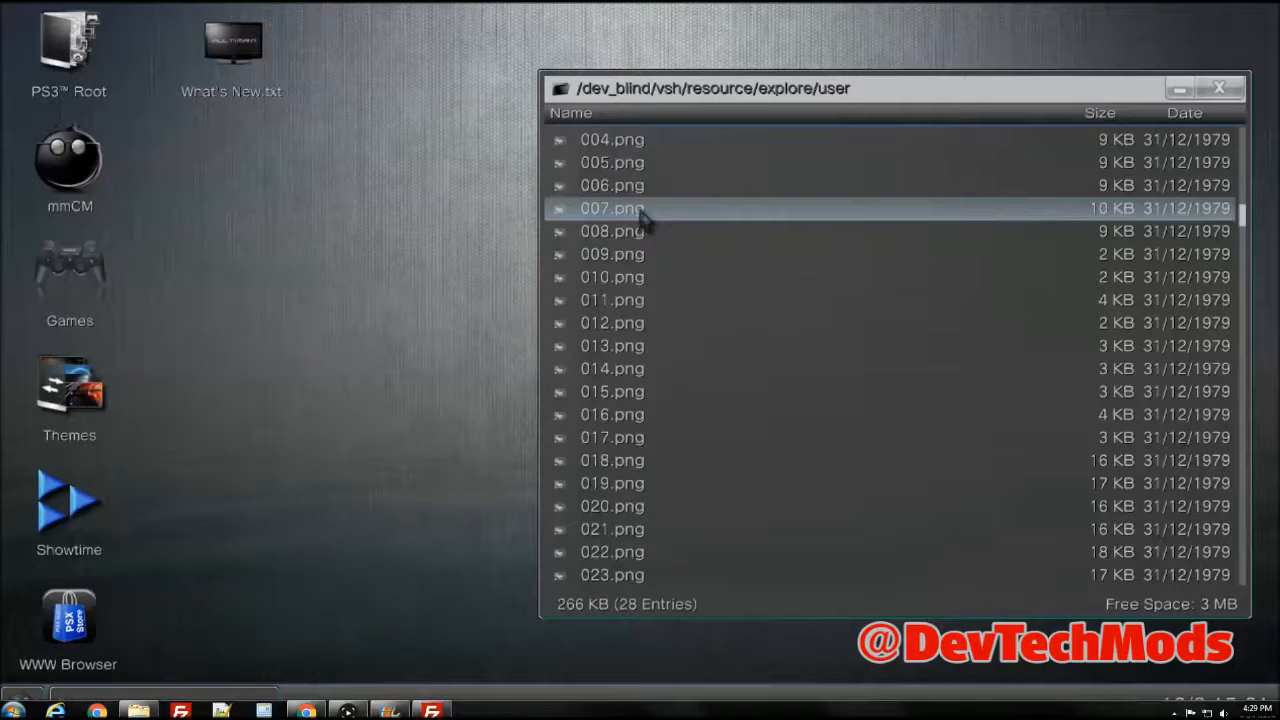
{"action": "scroll", "scroll_direction": "down", "scroll_amount": 3}
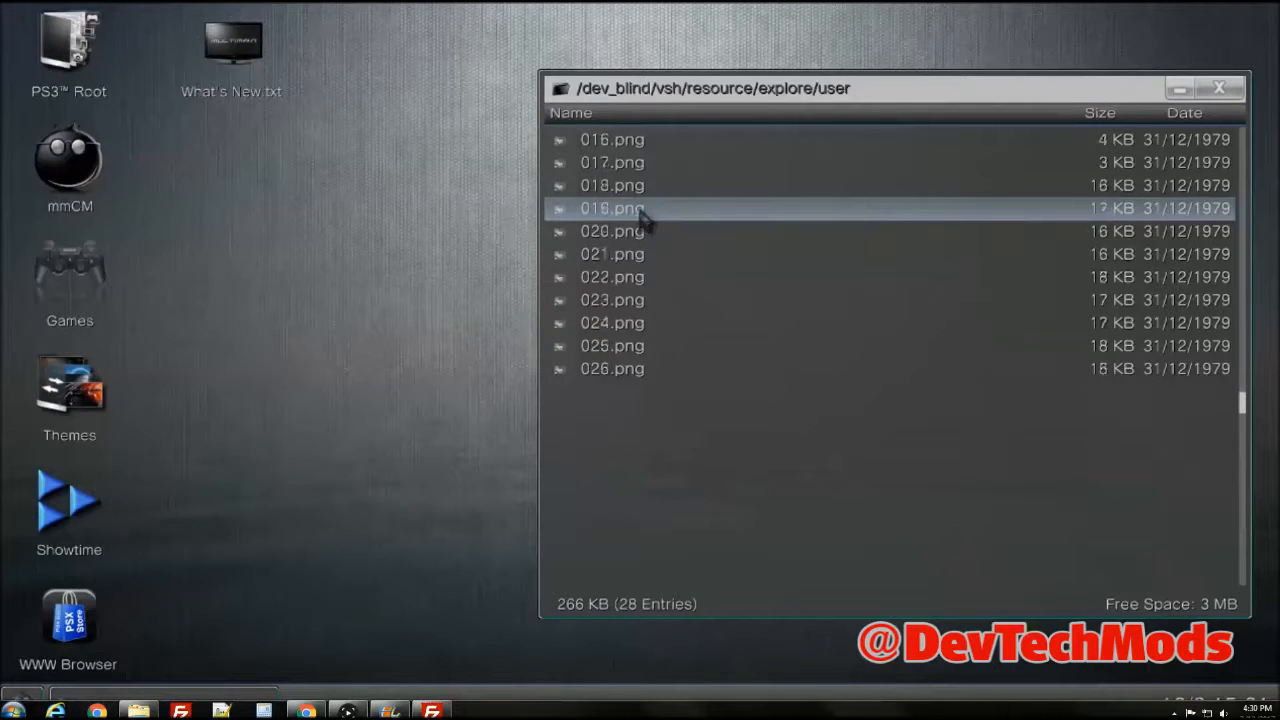
{"action": "scroll", "scroll_direction": "down", "scroll_amount": 3}
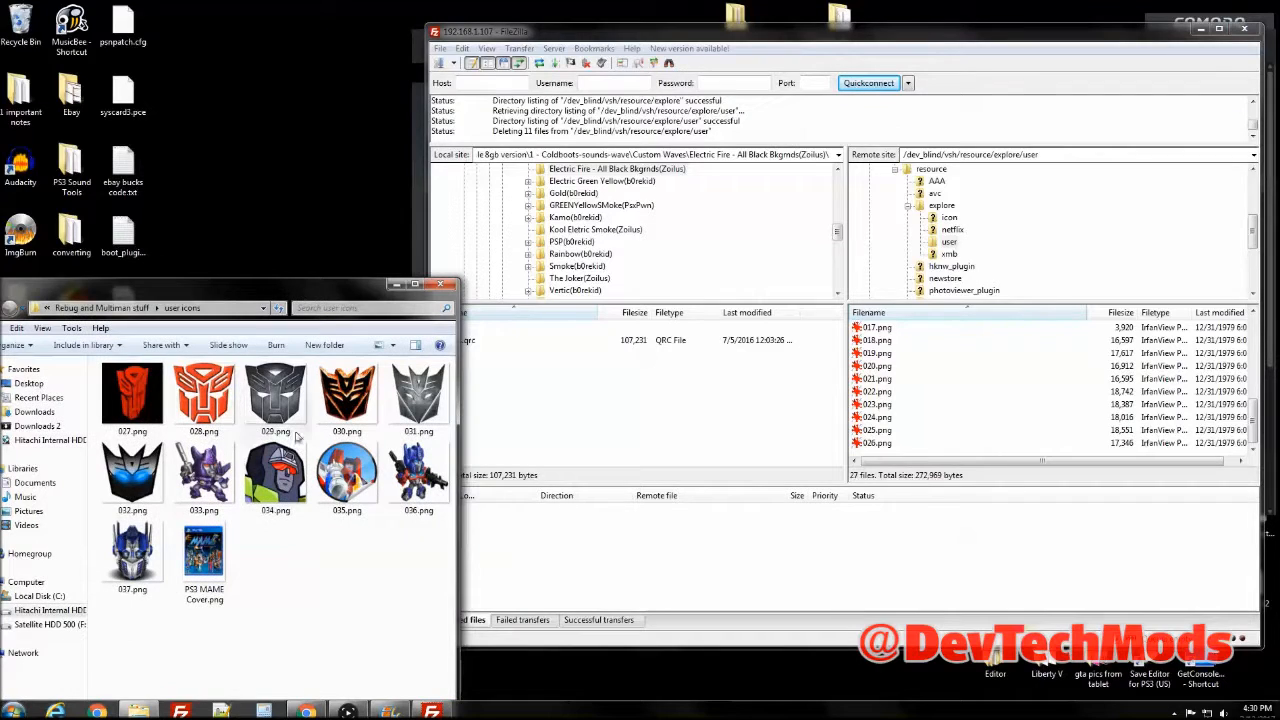
{"action": "mouse_move", "coordinate": [235, 440]}
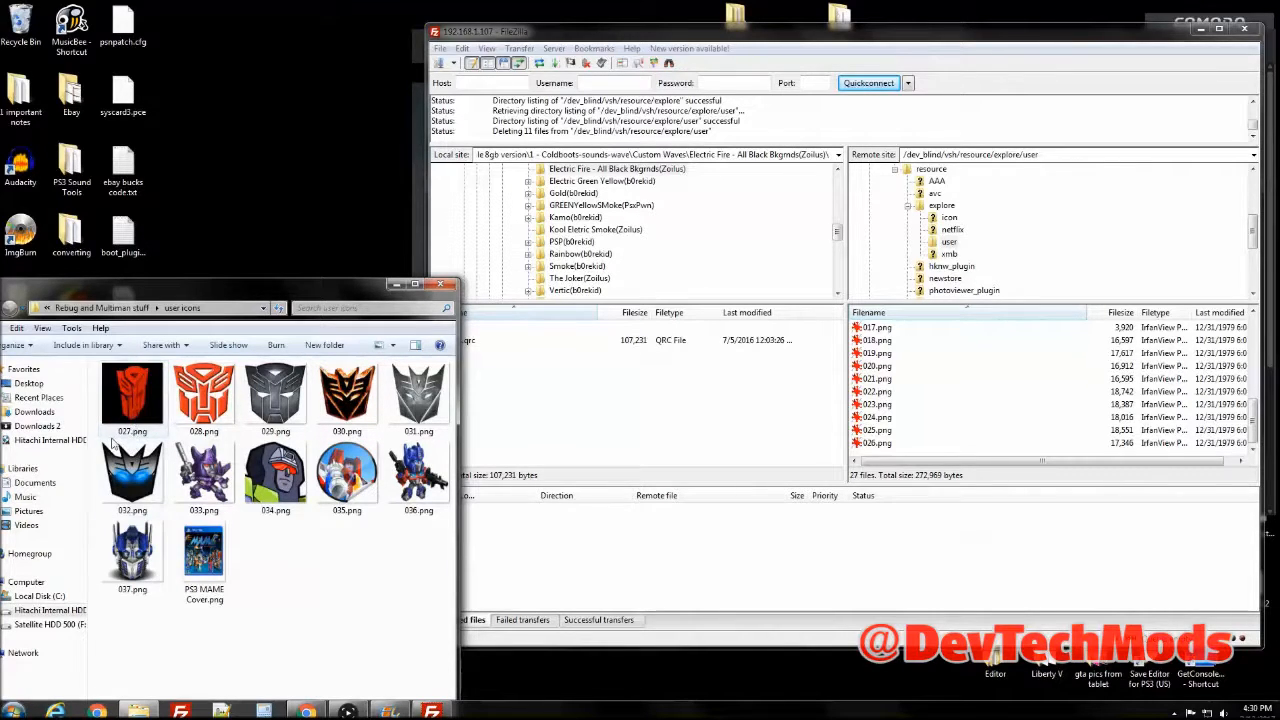
Select the local icon images 029, 030 and 027
{"action": "left_click", "coordinate": [275, 393]}
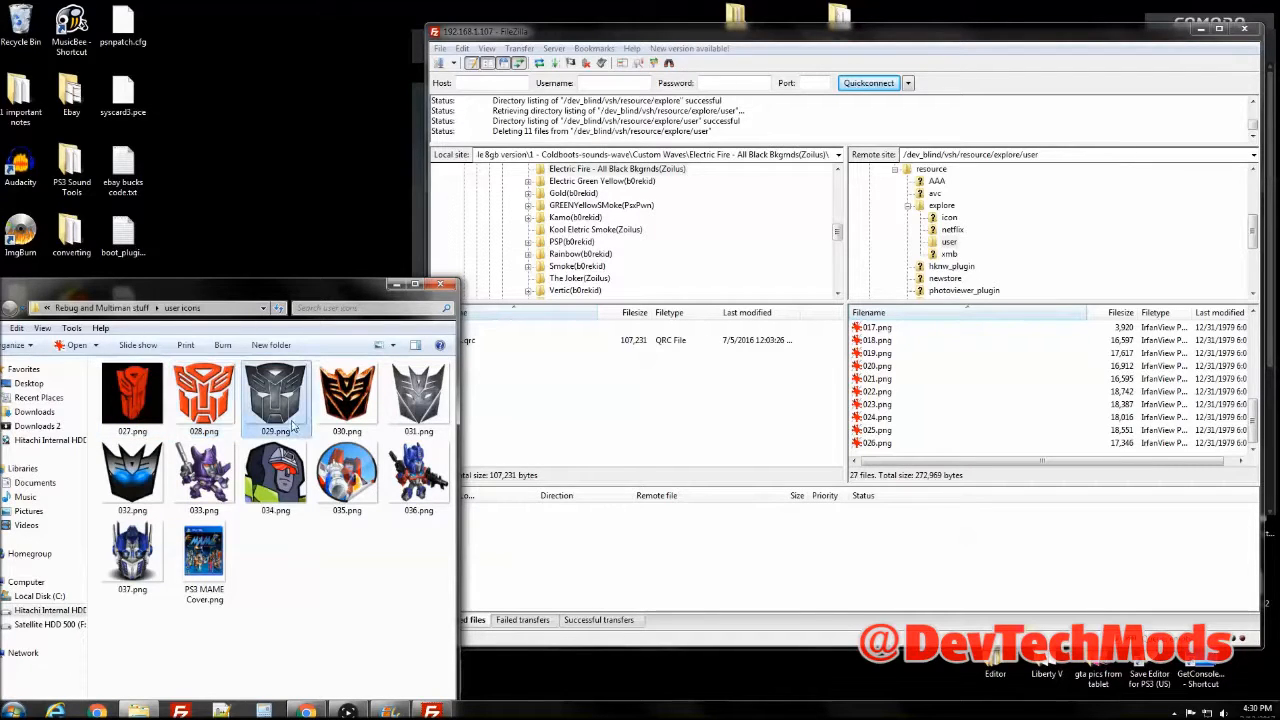
{"action": "left_click", "coordinate": [346, 395]}
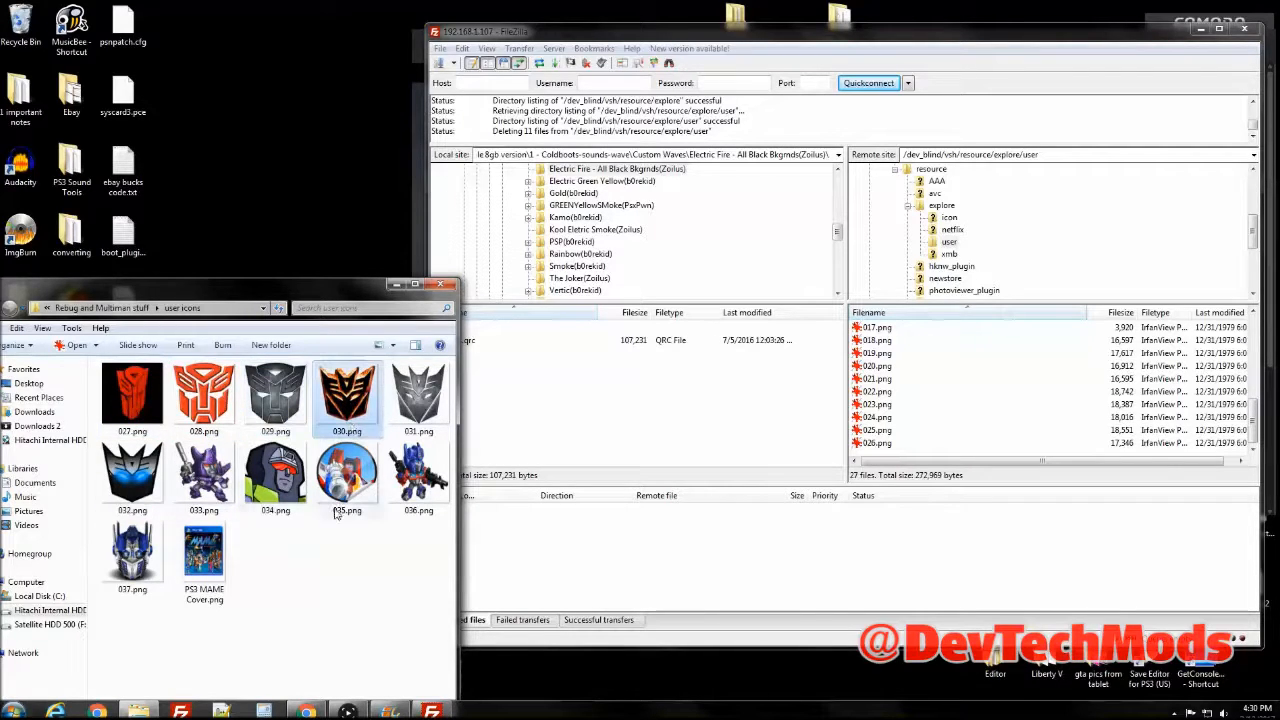
{"action": "left_click", "coordinate": [132, 393]}
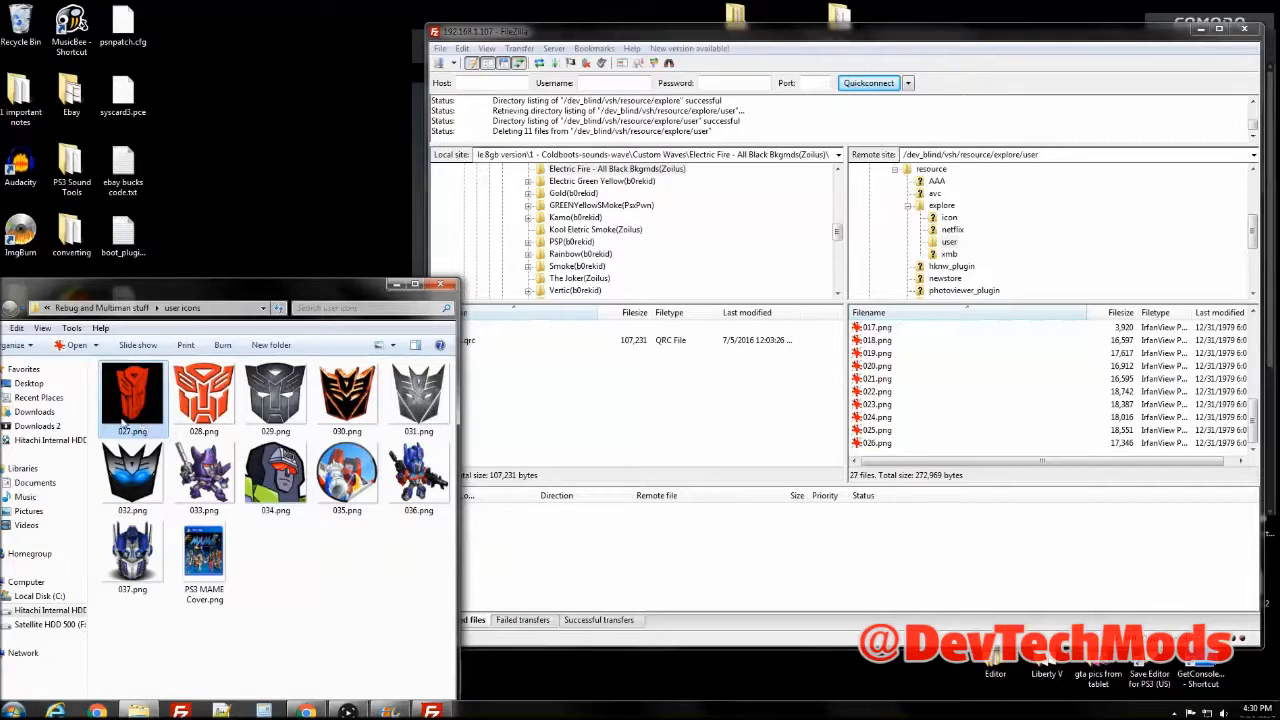
{"action": "mouse_move", "coordinate": [130, 550]}
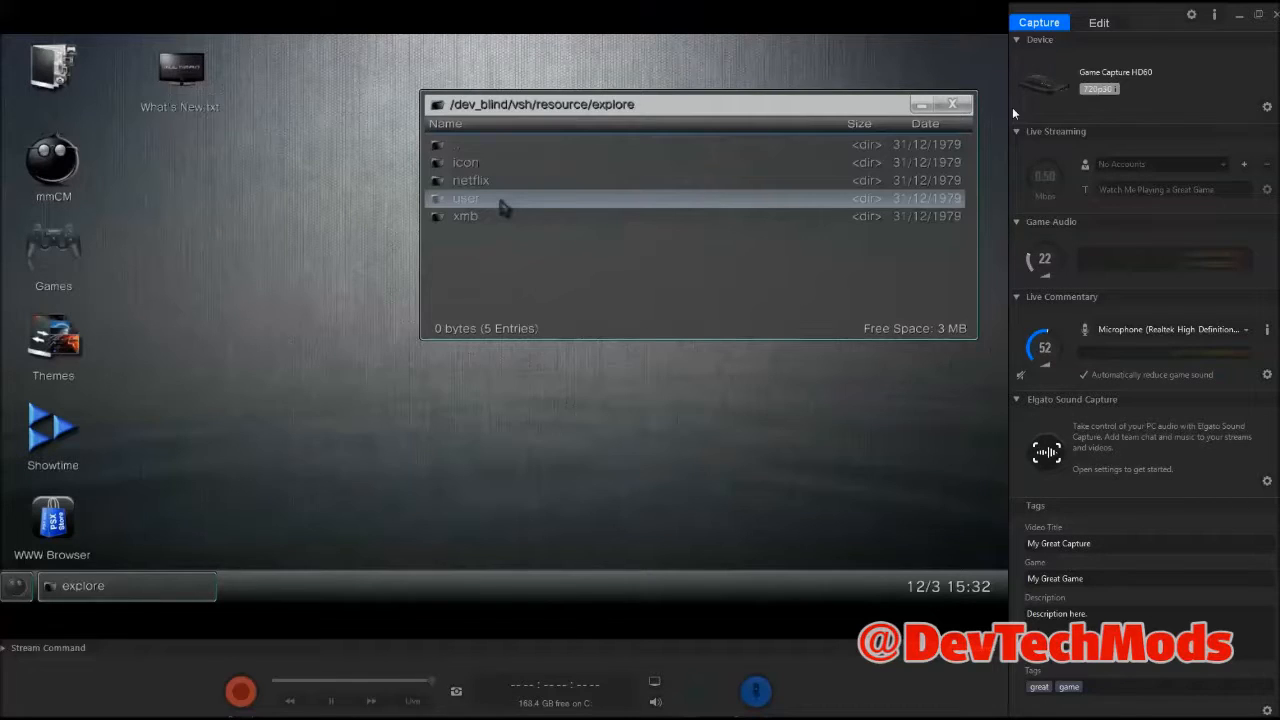
Open the user folder and locate the new icons 034 through 037
{"action": "double_click", "coordinate": [465, 198]}
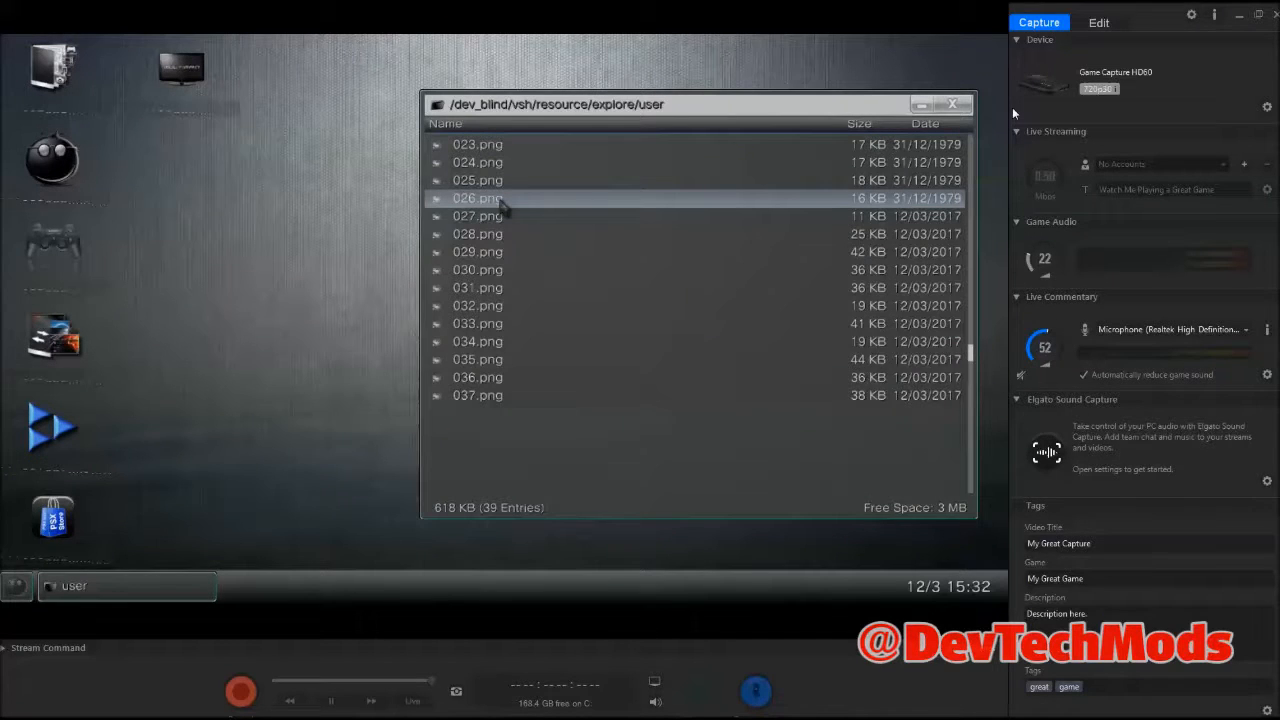
{"action": "scroll", "scroll_direction": "up", "scroll_amount": 3}
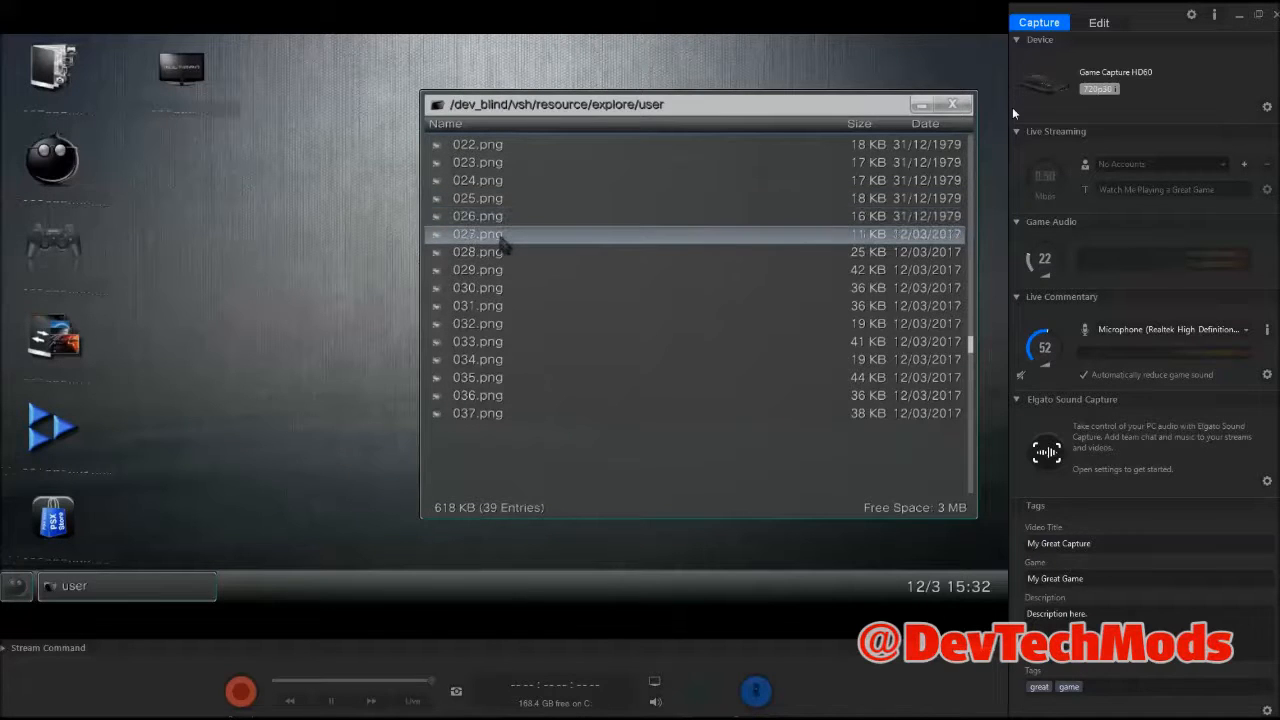
{"action": "left_click", "coordinate": [478, 359]}
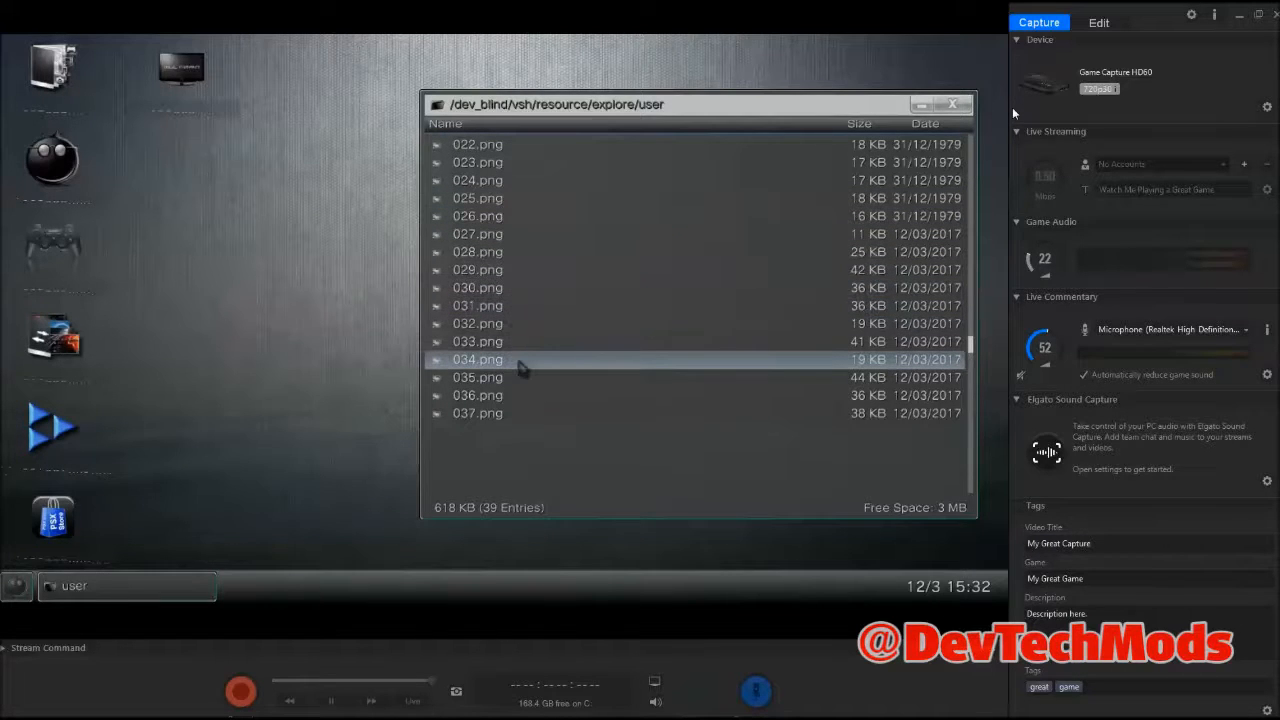
{"action": "left_click", "coordinate": [951, 104]}
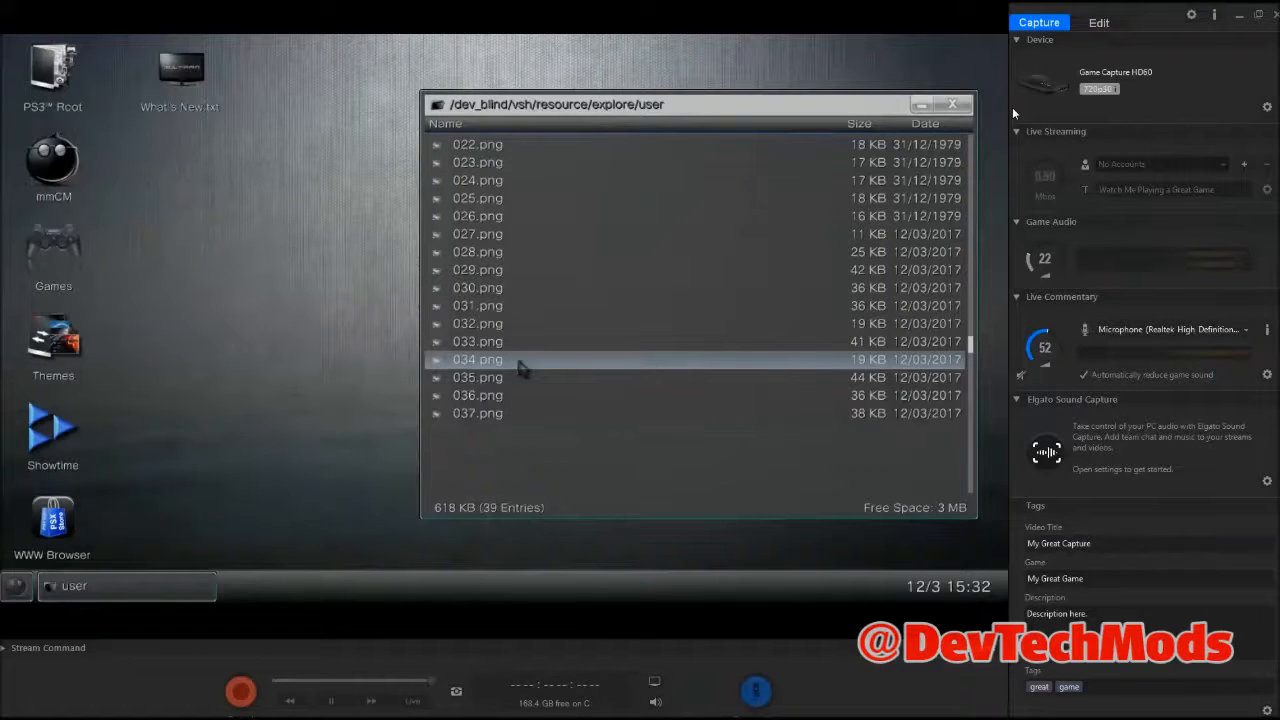
{"action": "left_click", "coordinate": [477, 413]}
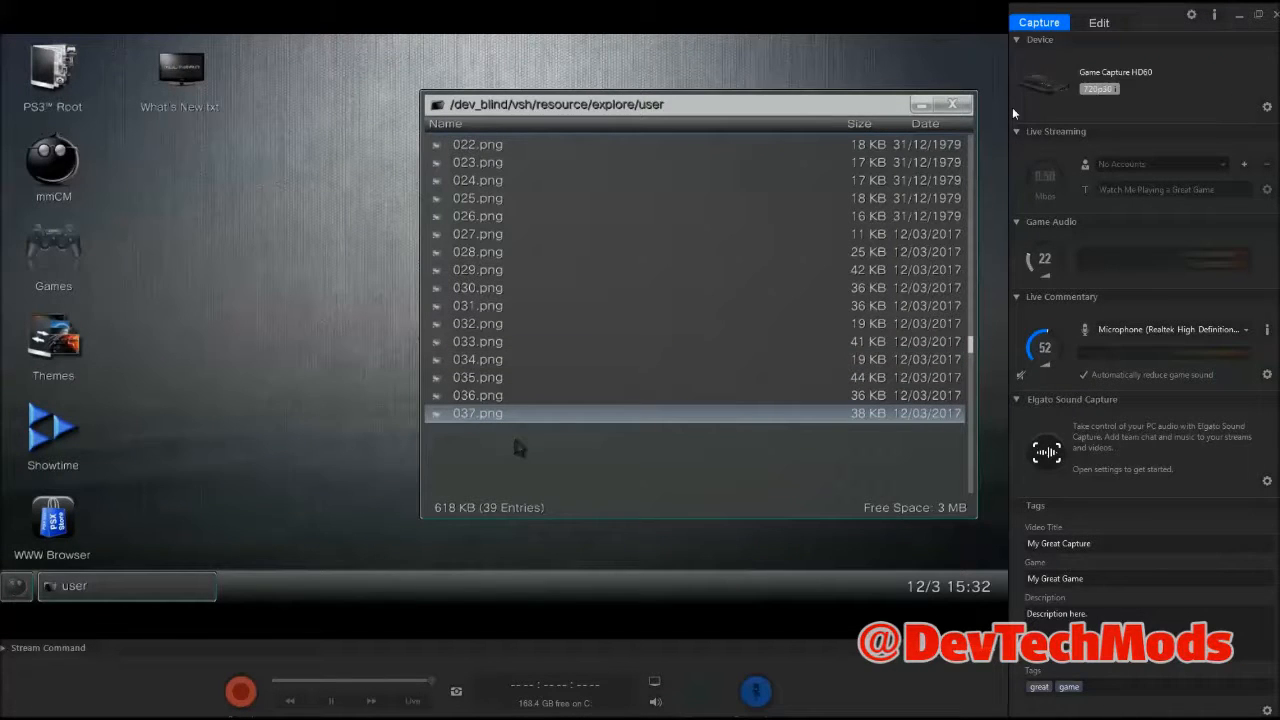
{"action": "left_click", "coordinate": [477, 395]}
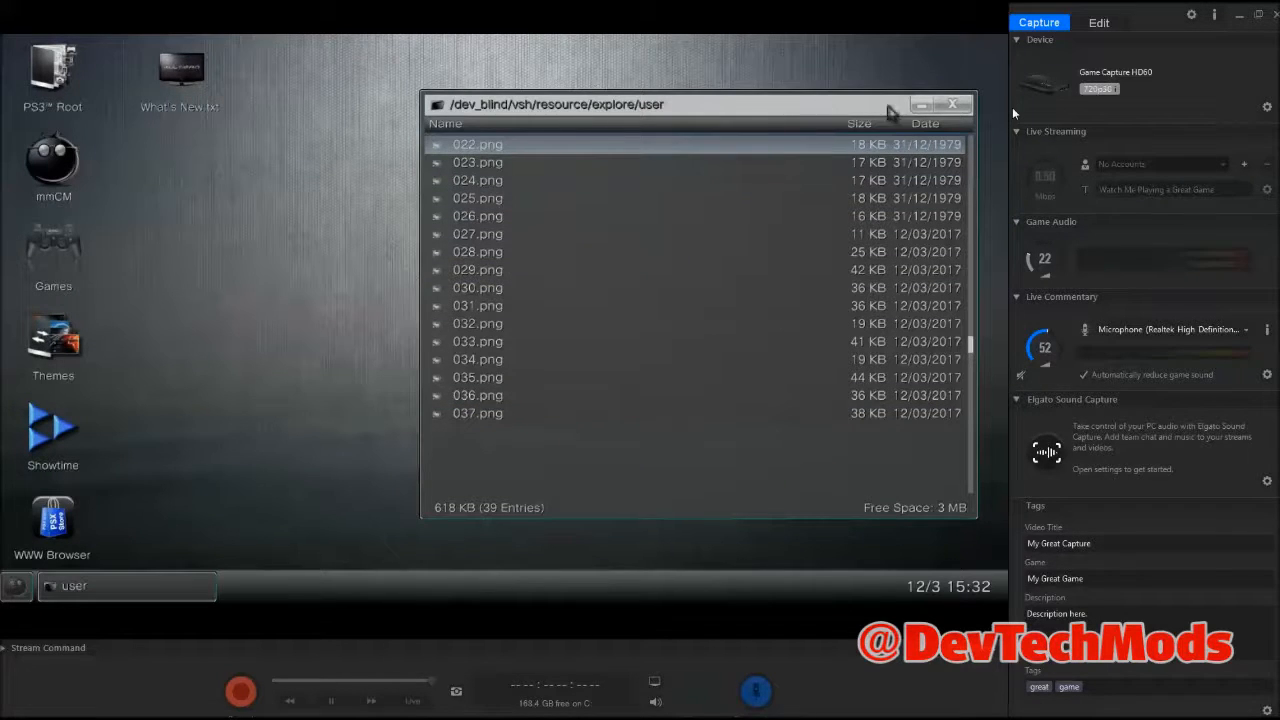
Close the file manager and go to multiMAN's Settings menu
{"action": "left_click", "coordinate": [952, 104]}
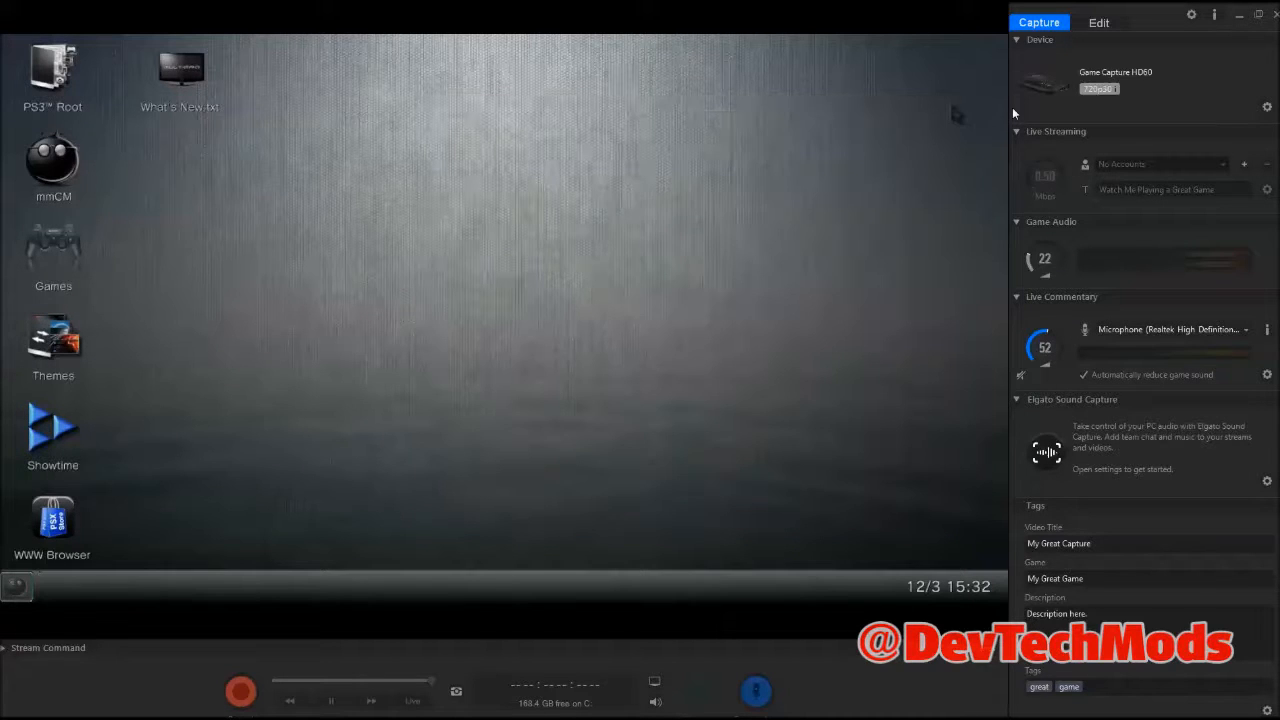
{"action": "left_click", "coordinate": [53, 256]}
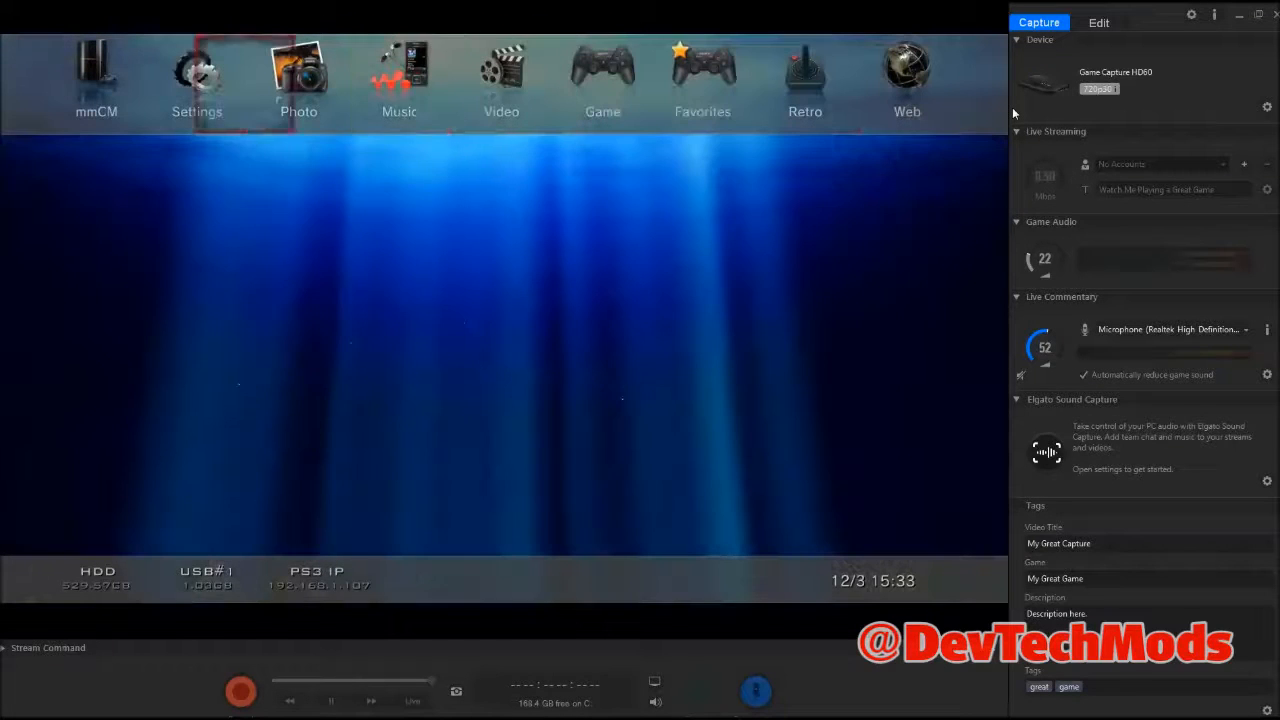
{"action": "left_click", "coordinate": [197, 80]}
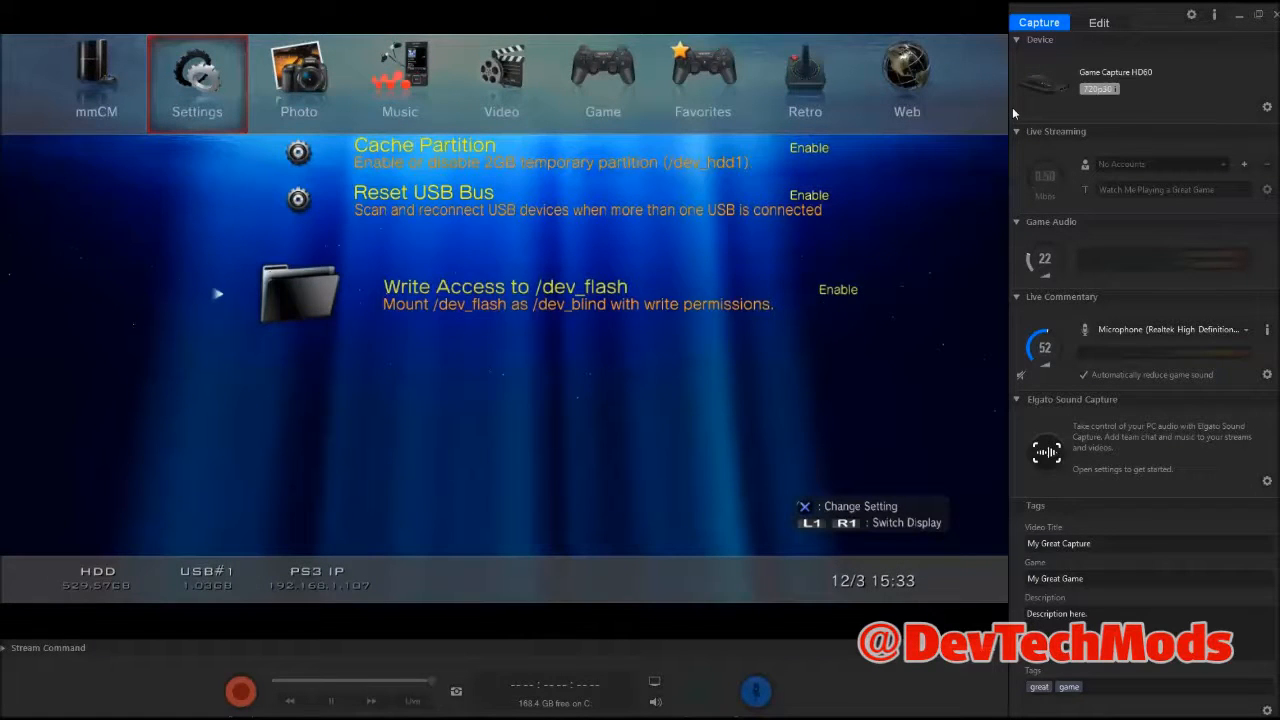